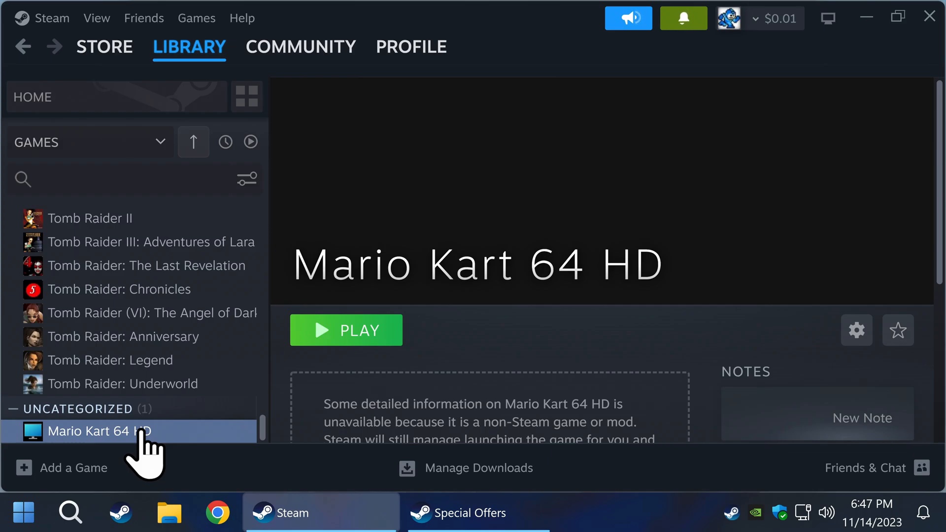
- Add Mario Kart 64 HD to the Favorites collection from its library context menu
right_click(97, 431)
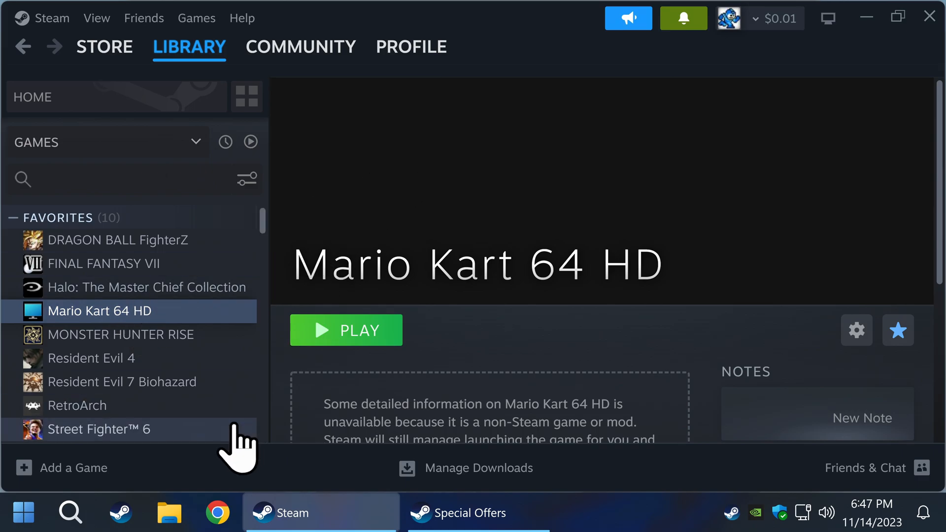
- Search 'mario kart 64 steam banner', find the SteamGridDB wide banner and save it as MK1
left_click(217, 512)
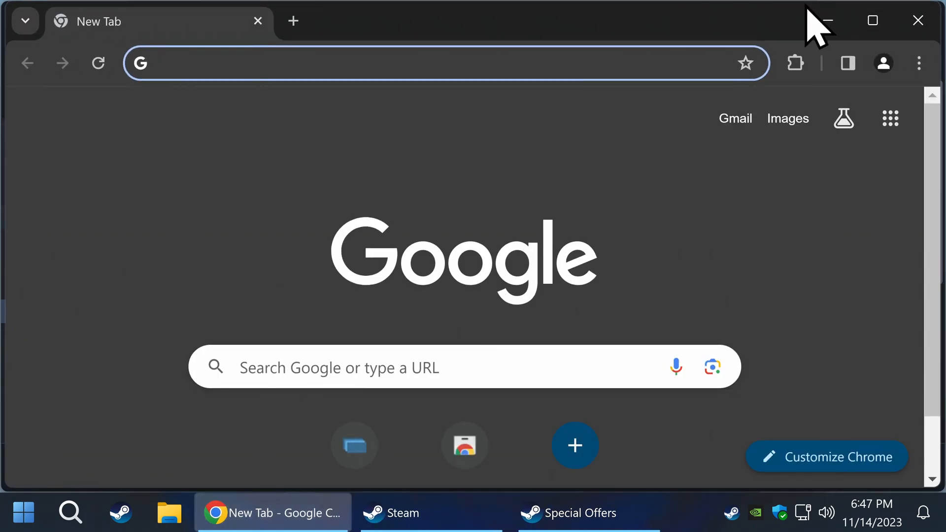
type("mario kart 64 steam banner")
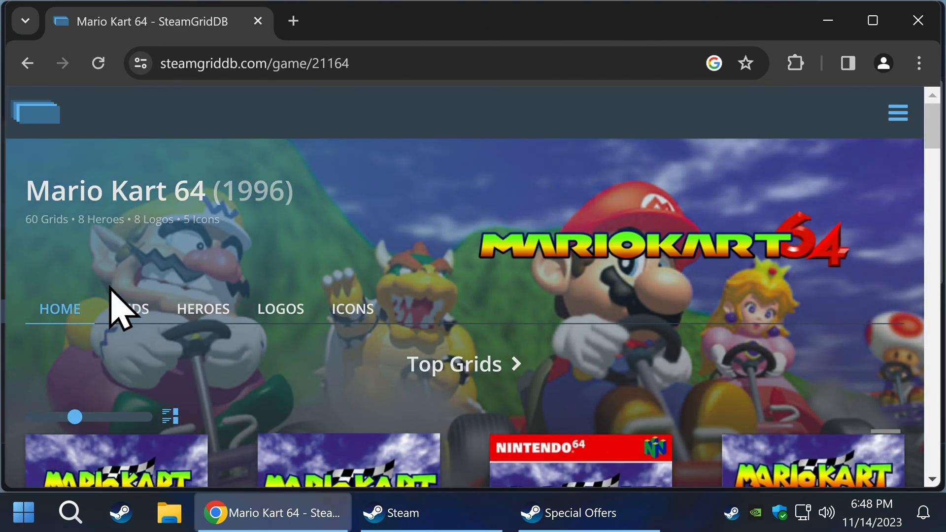
scroll("down", 3)
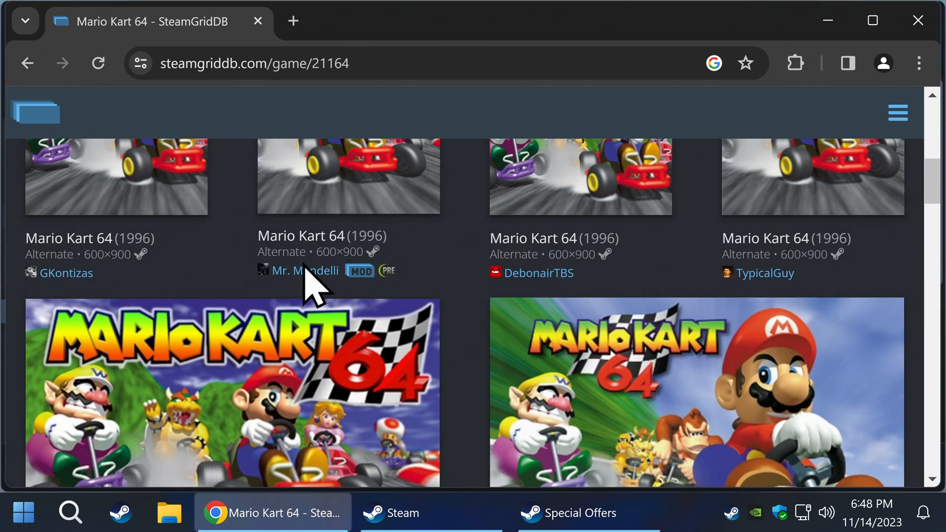
scroll("down", 3)
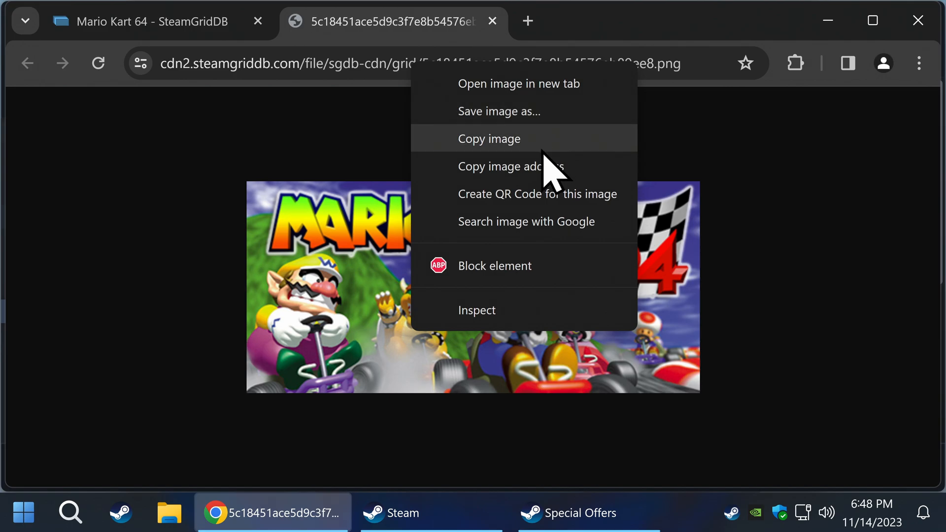
left_click(496, 111)
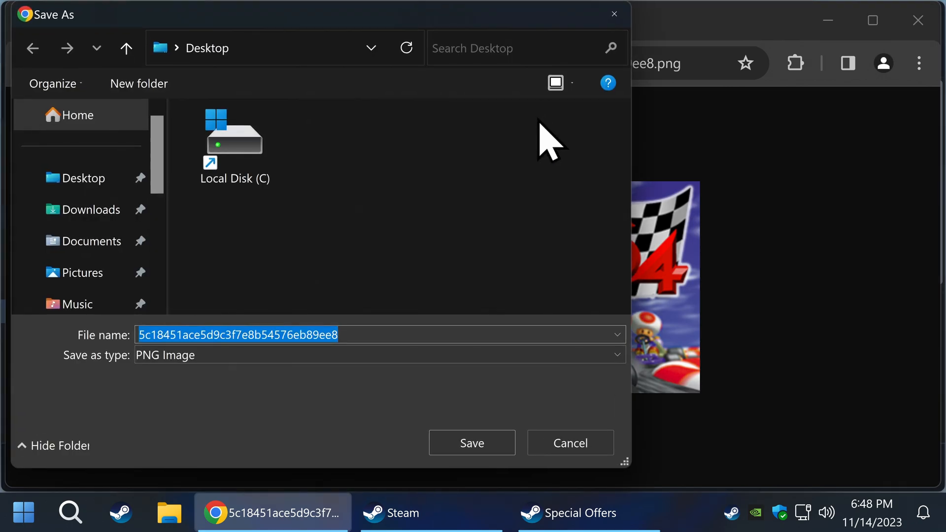
mouse_move(416, 199)
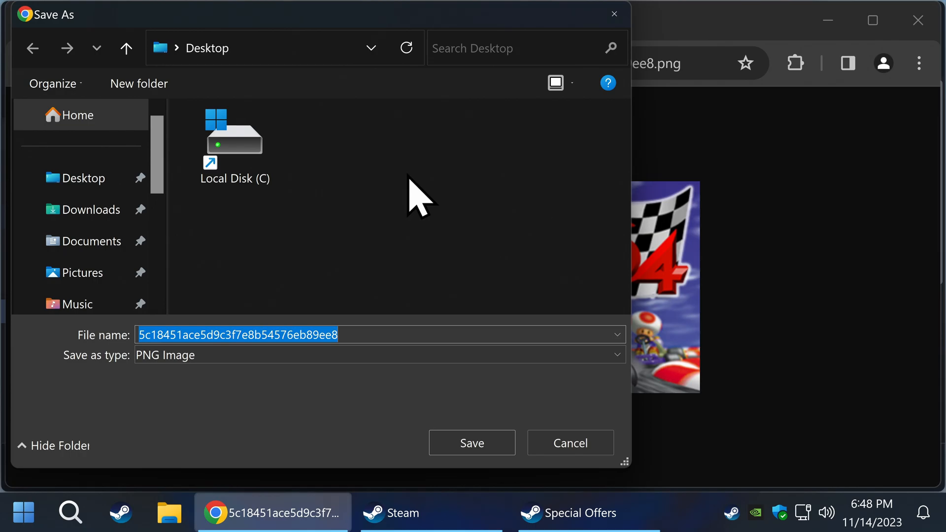
type("MK1")
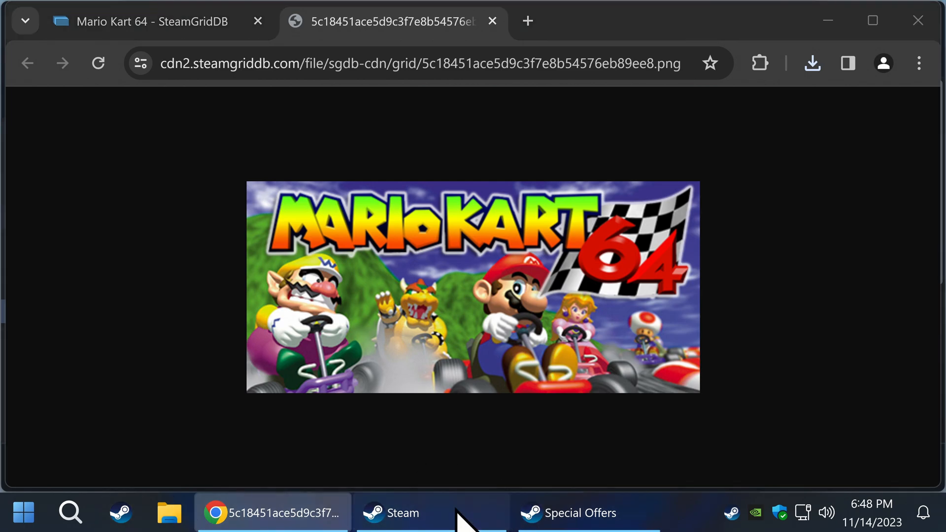
- Set the MK1 banner from the Desktop as Mario Kart 64 HD's custom library background
left_click(431, 512)
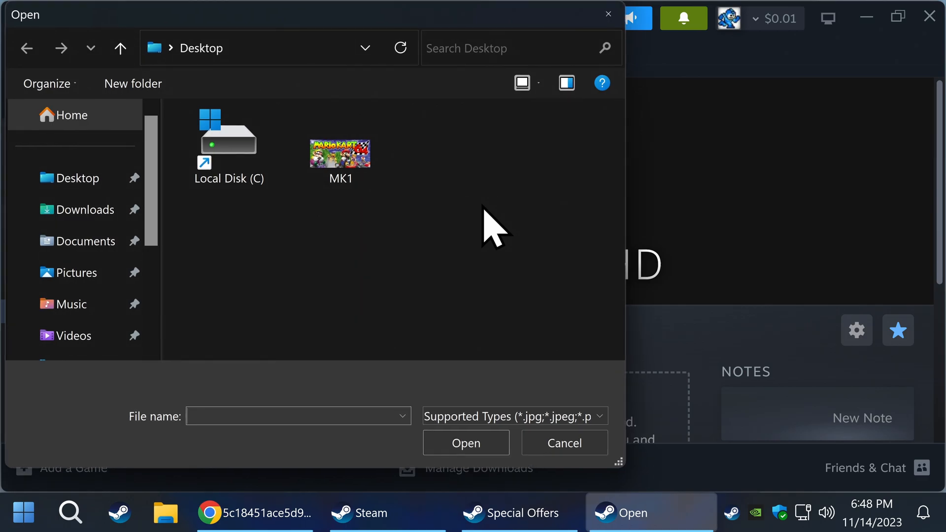
left_click(339, 153)
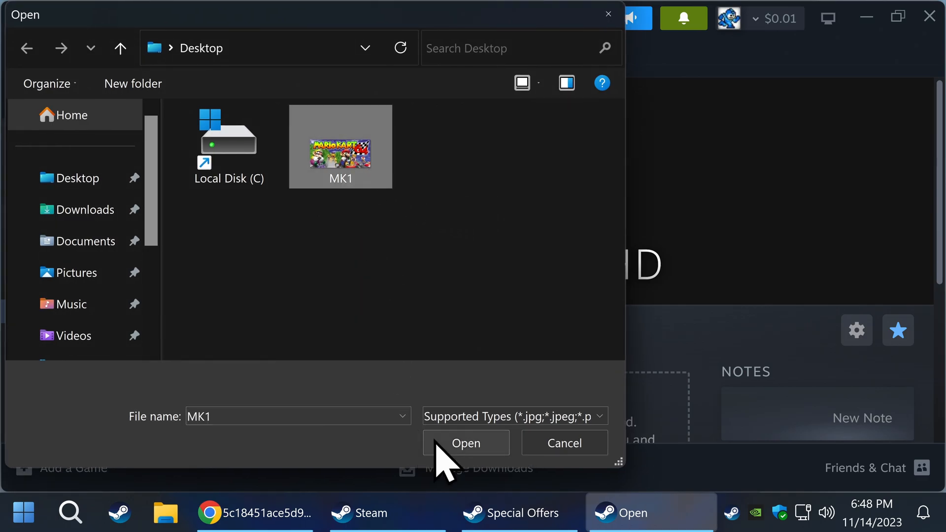
left_click(465, 442)
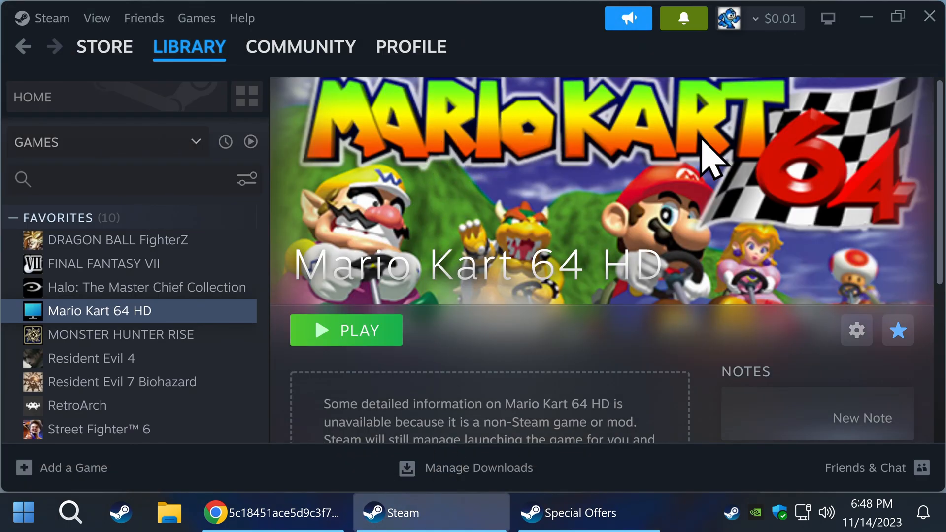
mouse_move(537, 284)
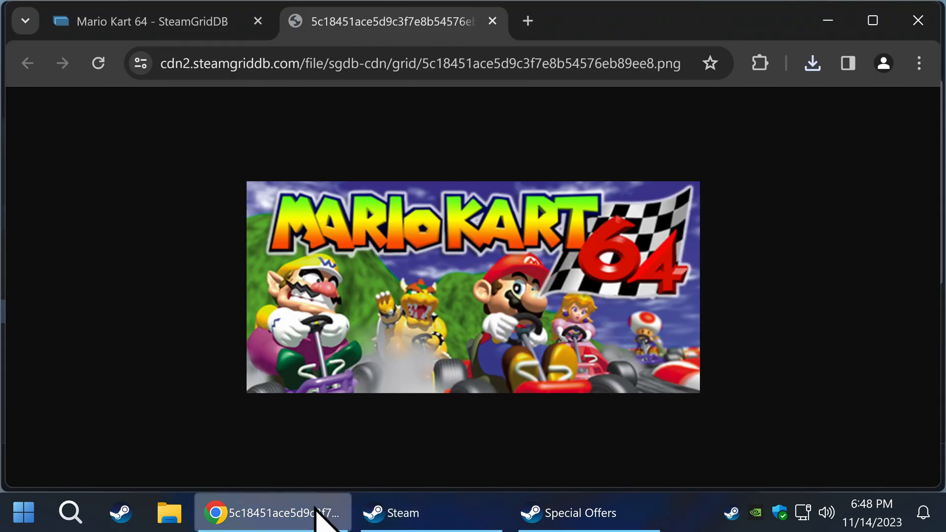
mouse_move(500, 66)
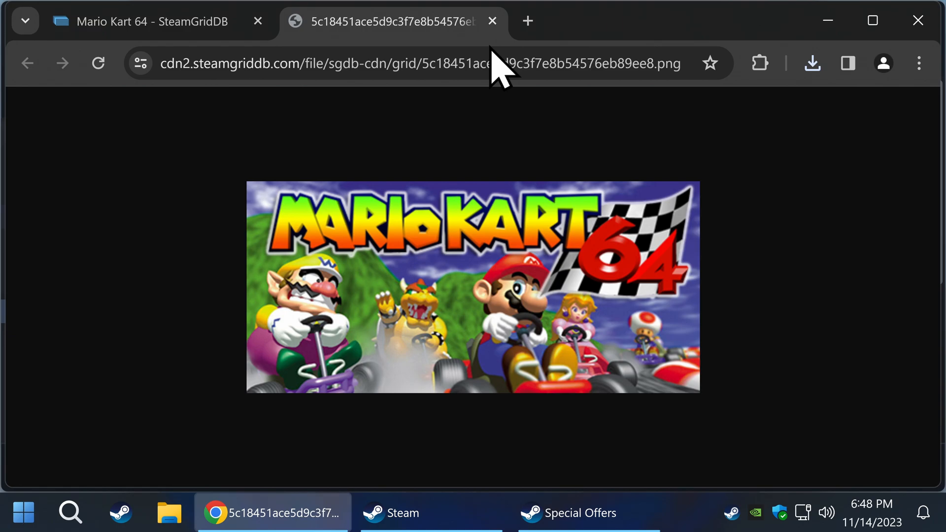
- Search Google Images for 'mario kart 64 hd logo' and view the retroaesthetics logo full-size
left_click(422, 63)
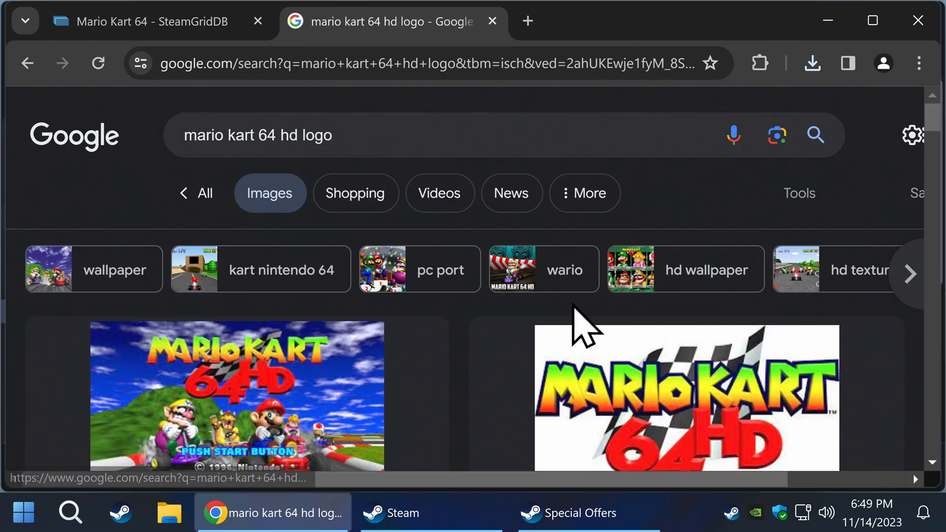
scroll("down", 3)
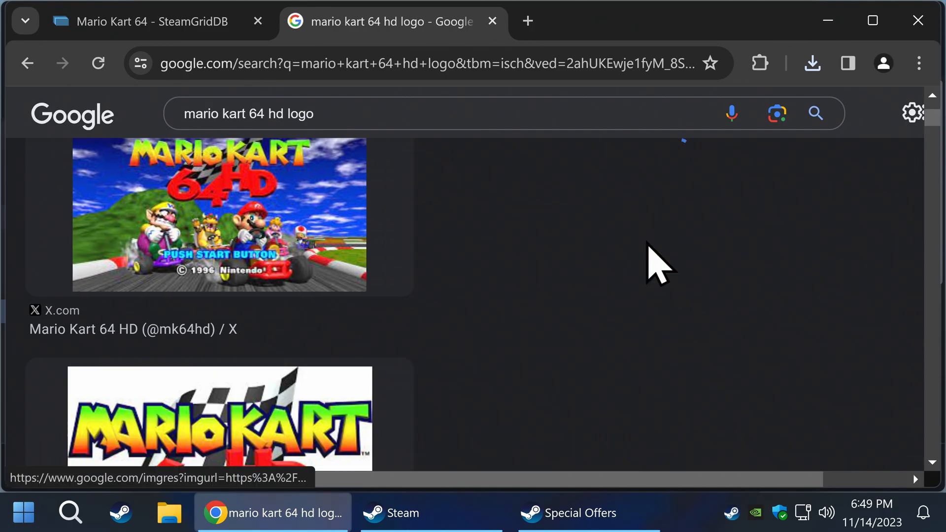
left_click(219, 416)
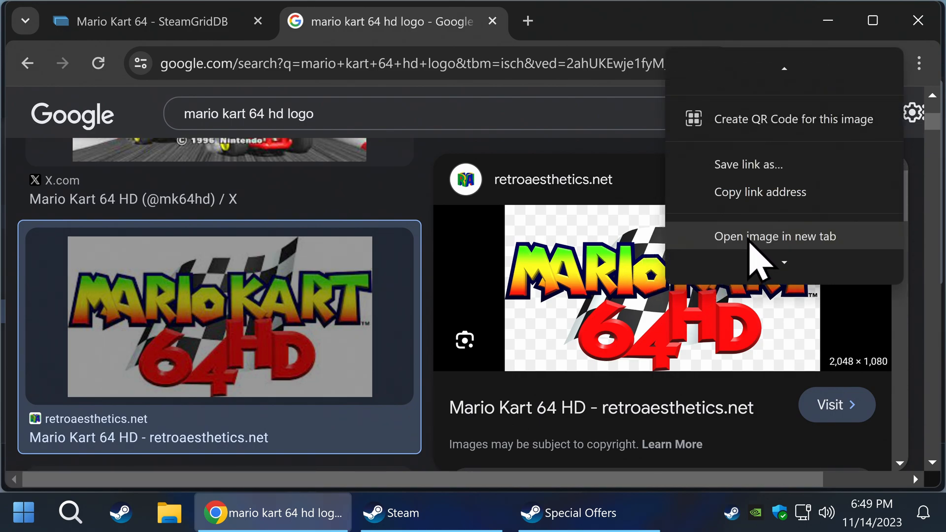
left_click(774, 235)
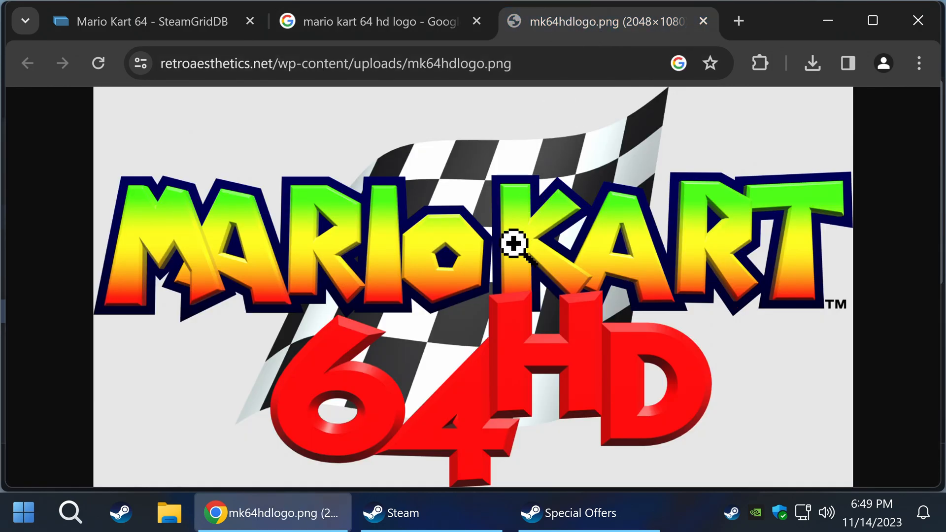
- Save the Mario Kart 64 HD logo image to the Desktop as MK2
right_click(512, 244)
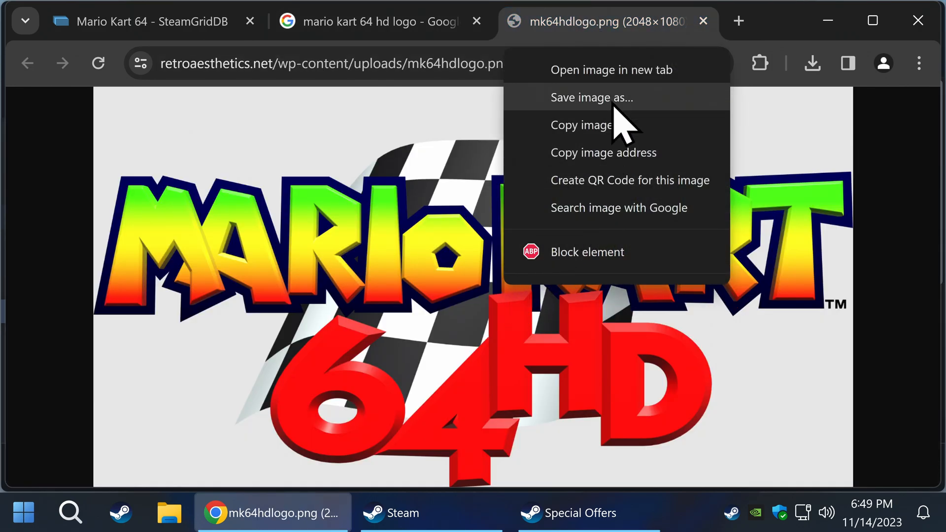
left_click(591, 97)
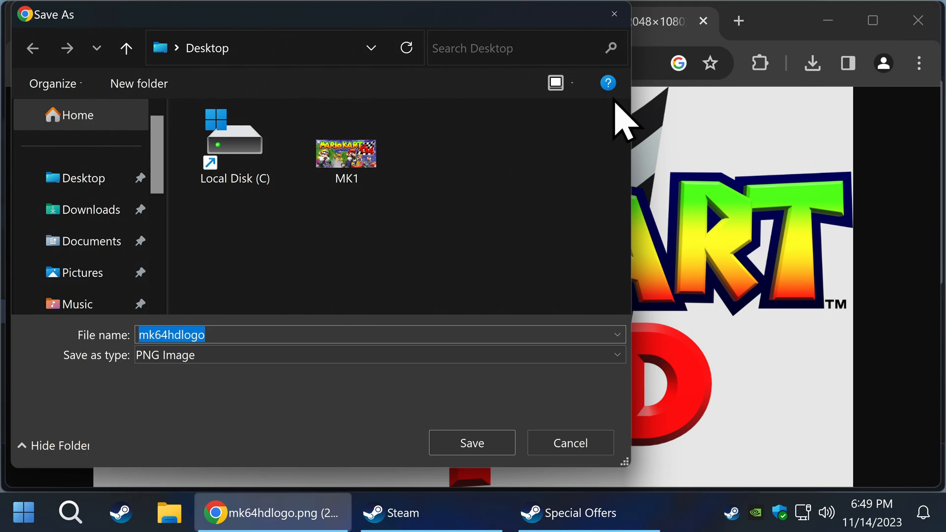
type("MK2")
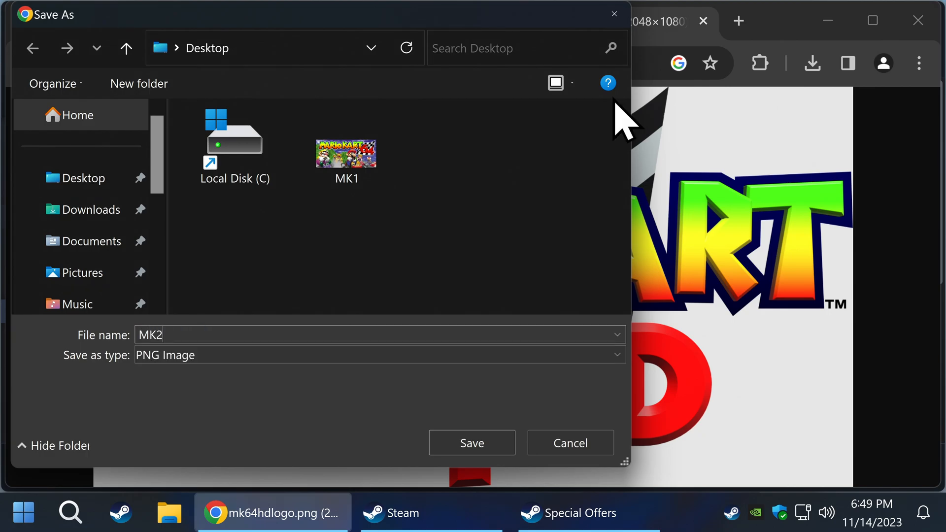
left_click(470, 442)
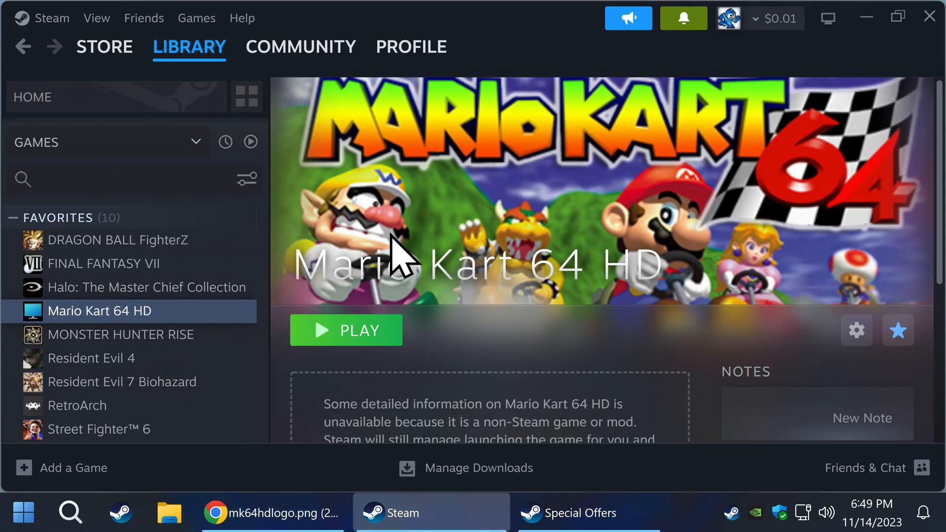
- Set the MK2 image from the Desktop as Mario Kart 64 HD's custom logo
right_click(404, 259)
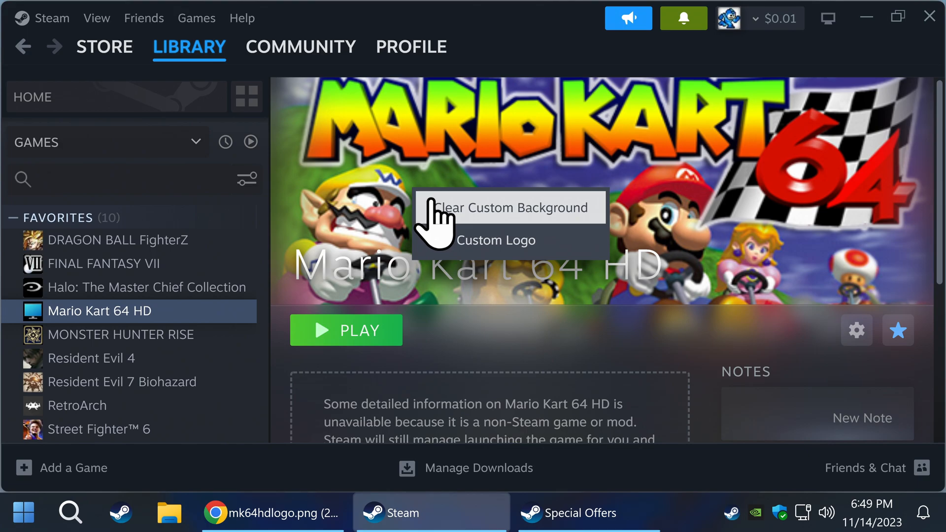
left_click(496, 240)
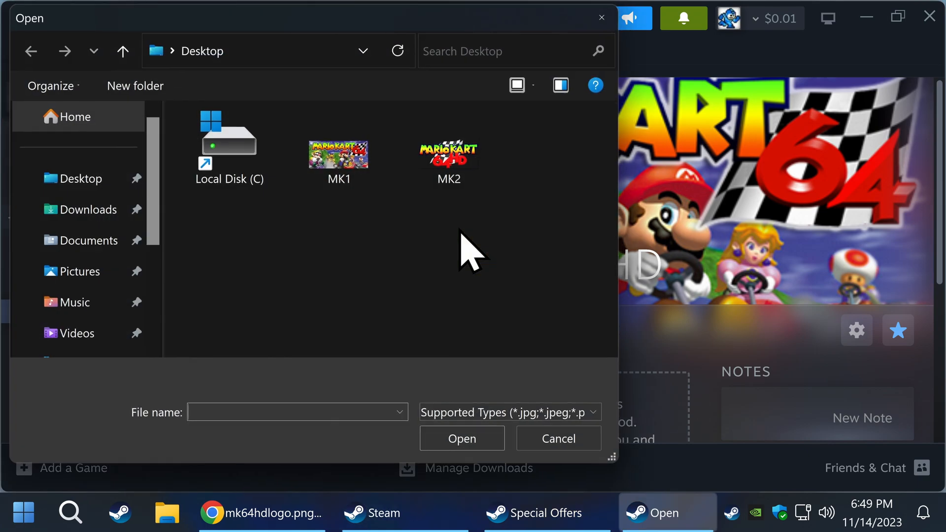
left_click(449, 147)
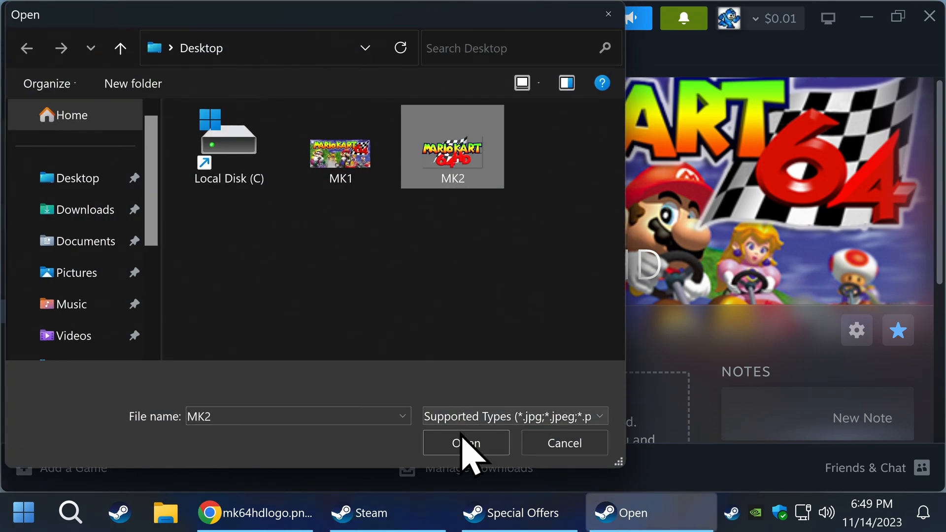
left_click(464, 443)
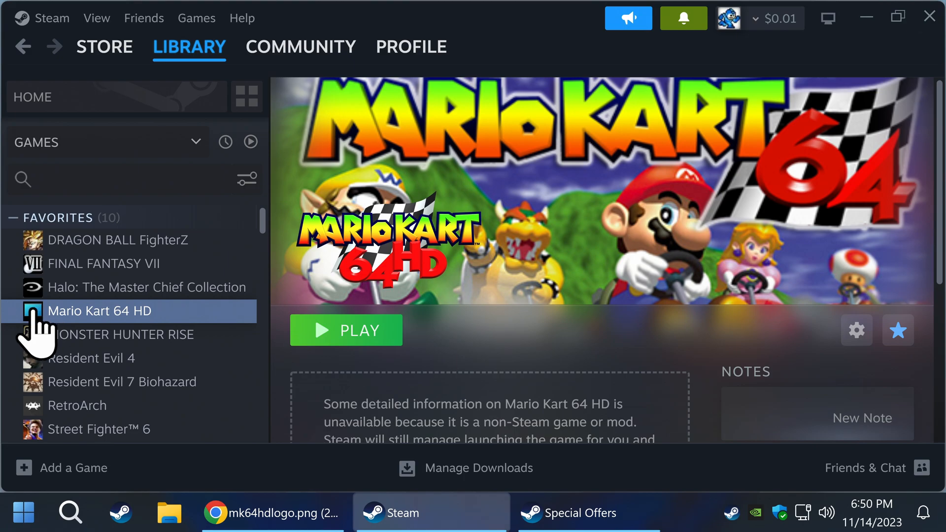
mouse_move(256, 515)
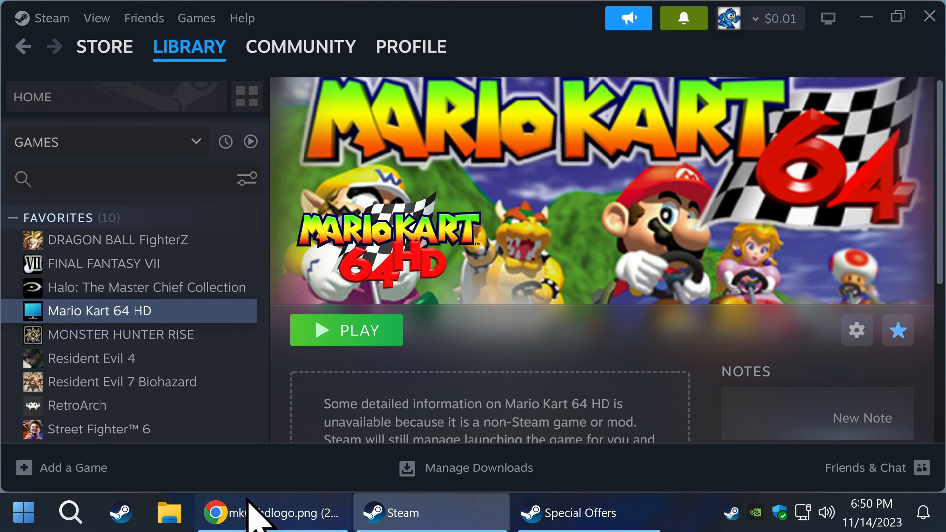
- Save the 256×256 Mario Kart 64 kart-and-logo icon from SteamGridDB to the Desktop
left_click(214, 512)
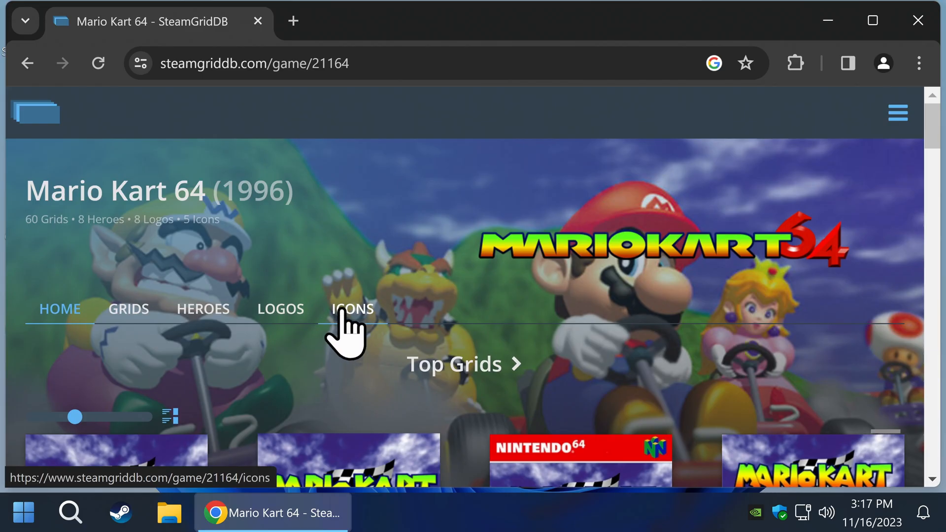
left_click(352, 309)
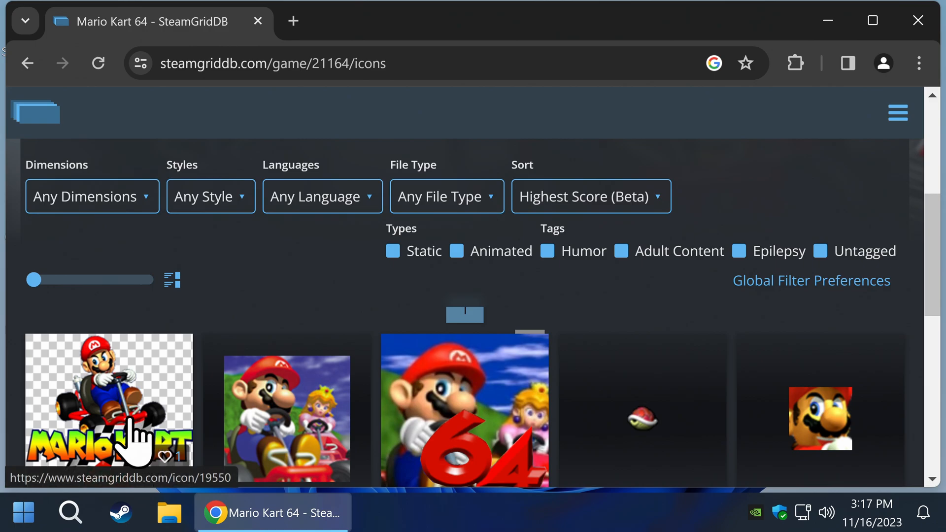
right_click(120, 423)
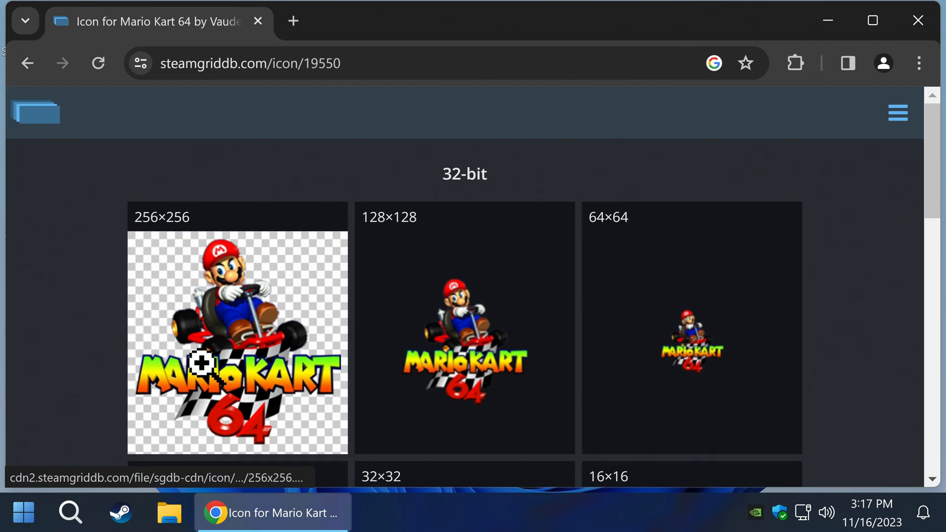
right_click(205, 366)
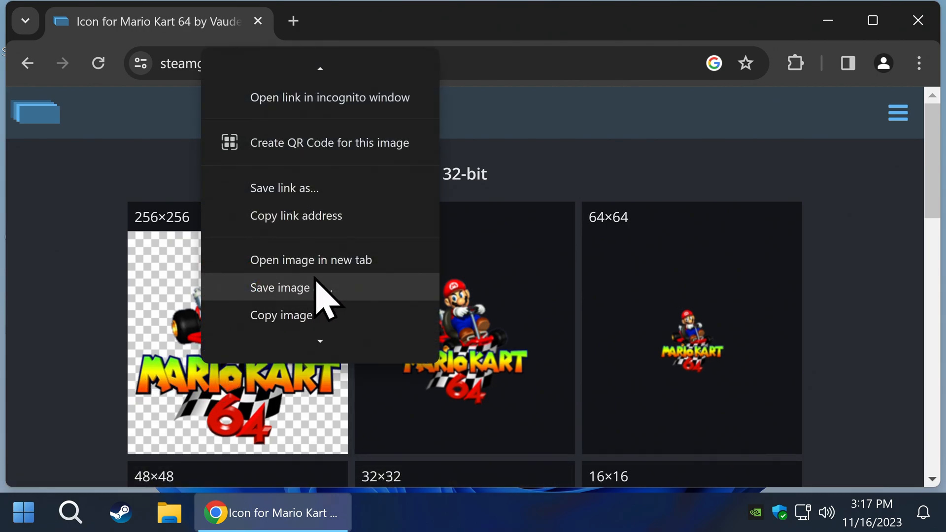
left_click(278, 286)
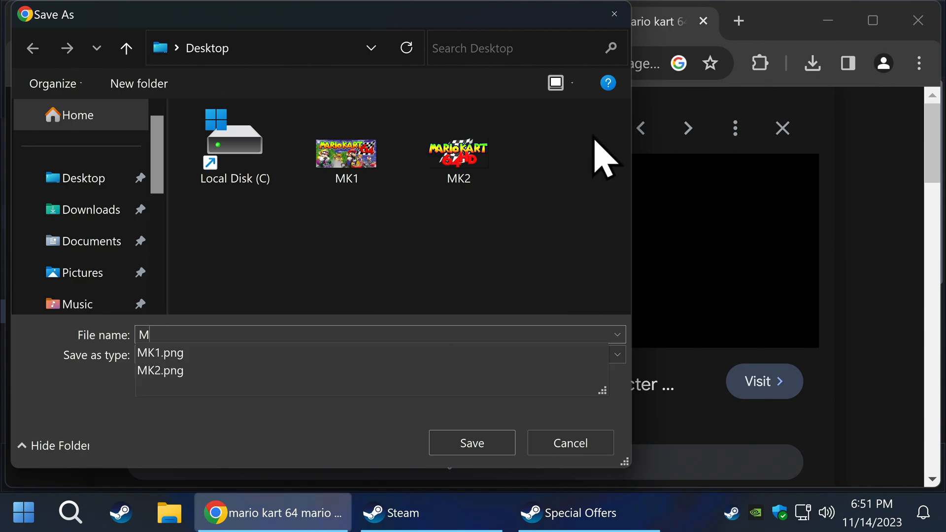
left_click(431, 512)
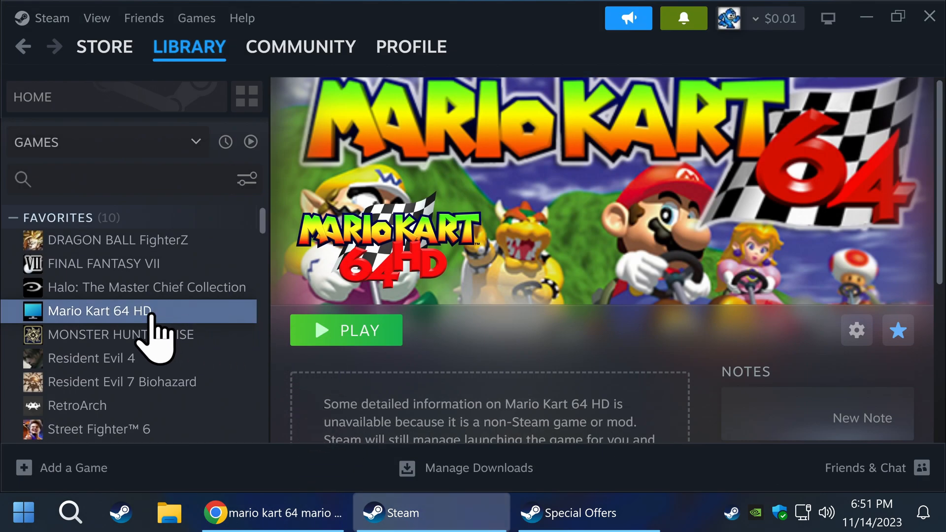
- In the shortcut Properties, set MK3 from the Desktop as Mario Kart 64 HD's icon
right_click(99, 310)
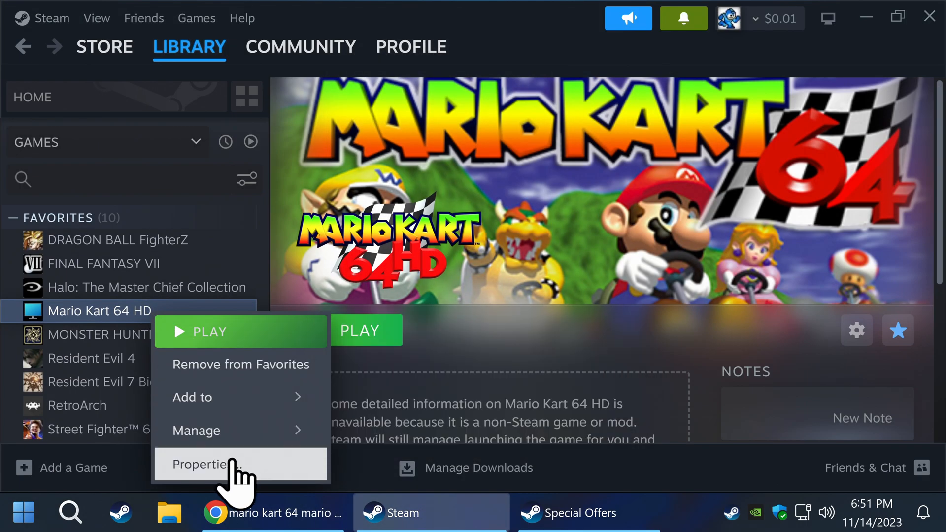
left_click(205, 464)
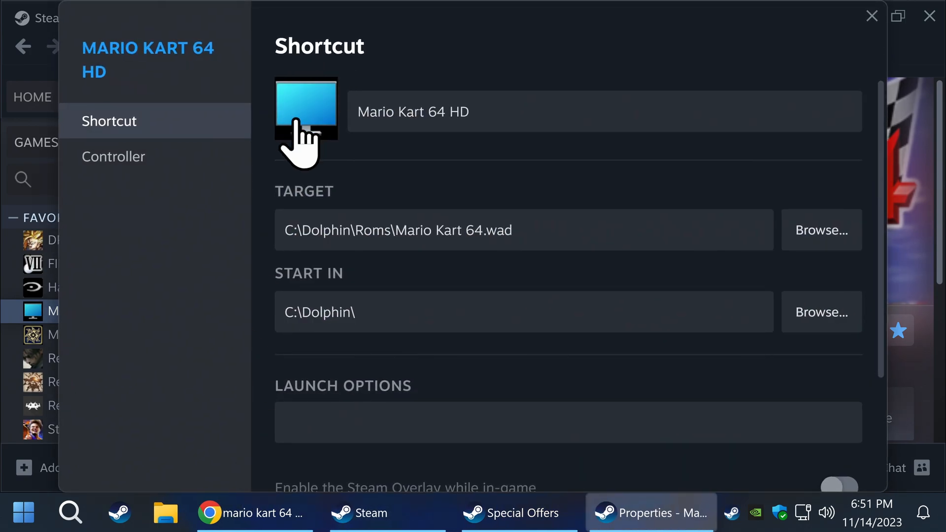
left_click(306, 114)
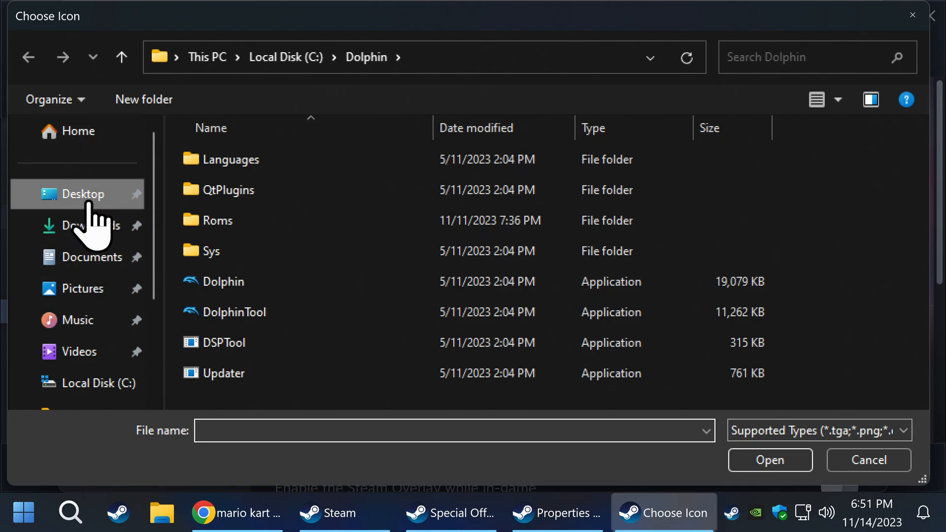
left_click(77, 194)
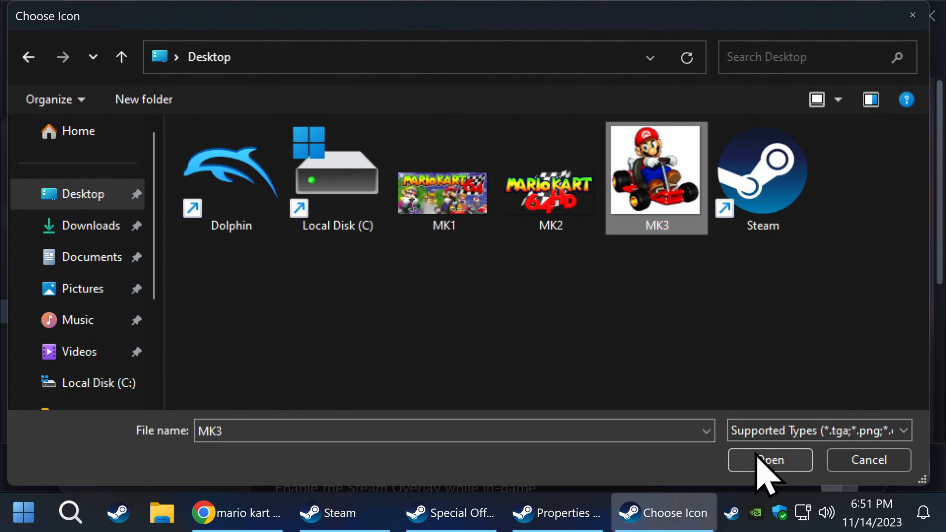
left_click(770, 460)
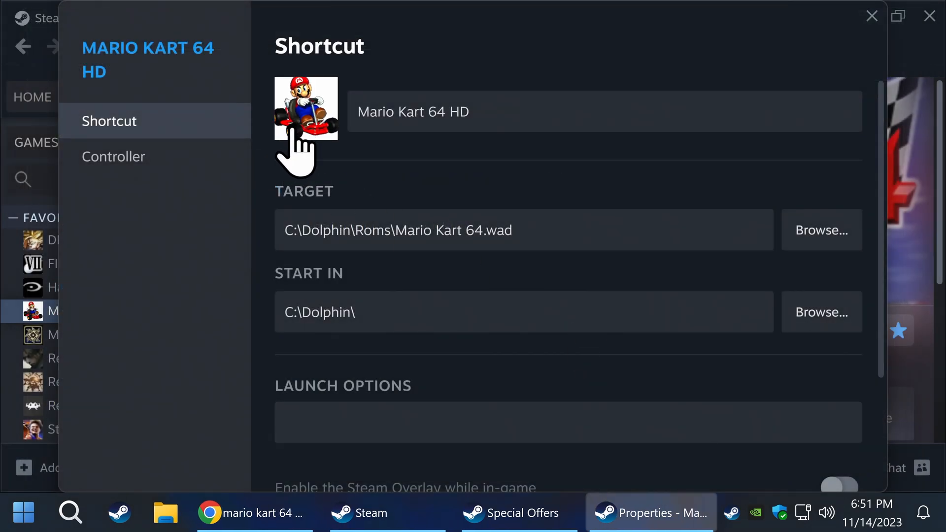
mouse_move(871, 16)
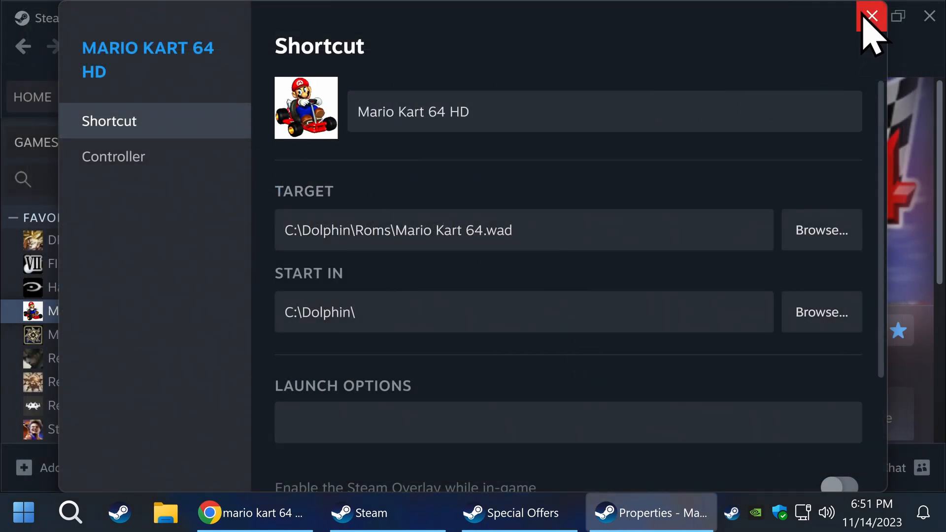
left_click(870, 15)
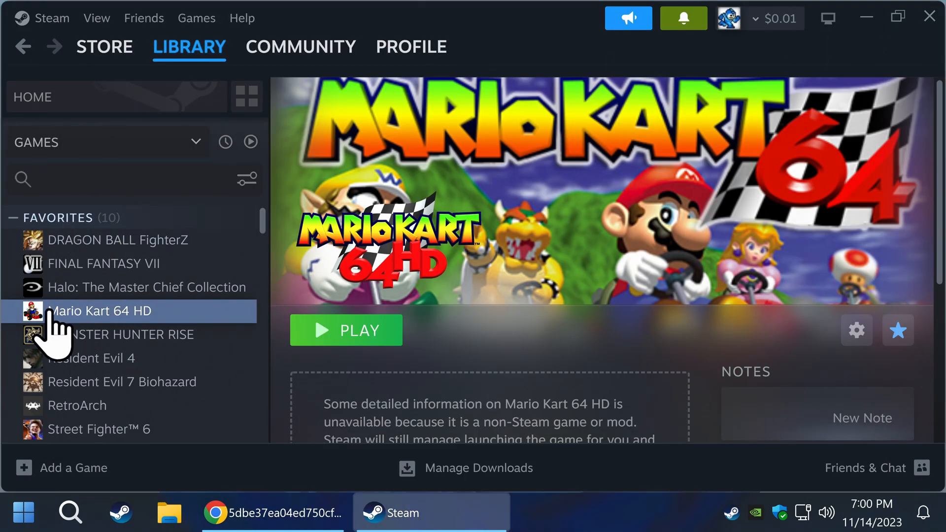
- Go to the Steam library home, where Mario Kart 64 HD shows as a blank recent-games tile
left_click(189, 46)
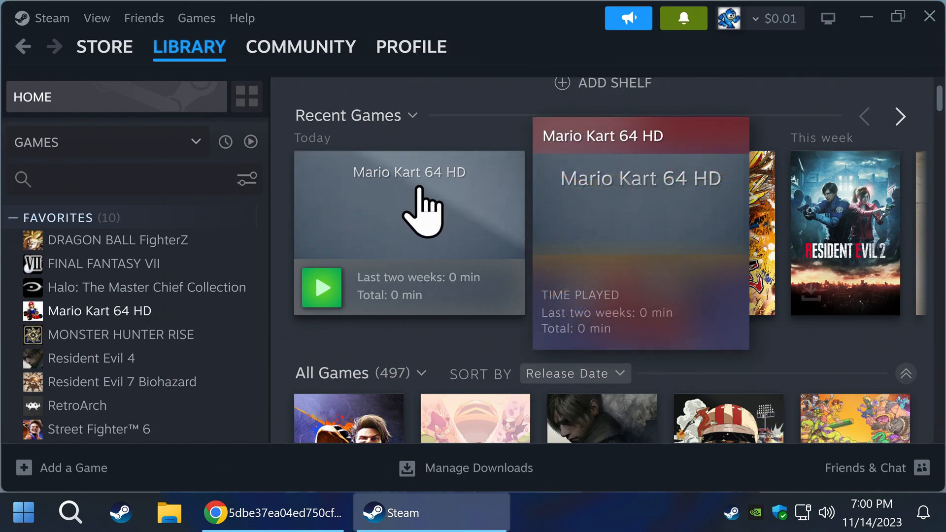
mouse_move(389, 227)
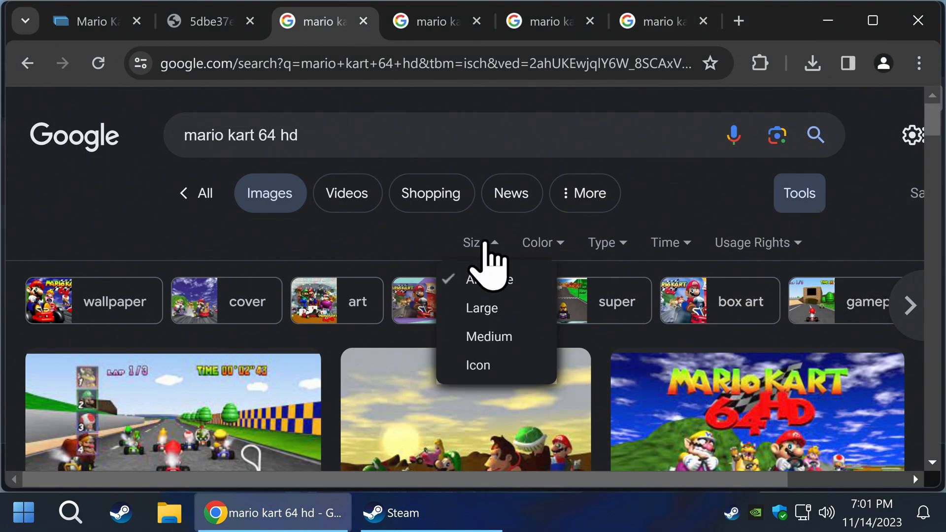
- Filter Google Images to Large, pick the X.com title-screen image and save it as MK
left_click(482, 308)
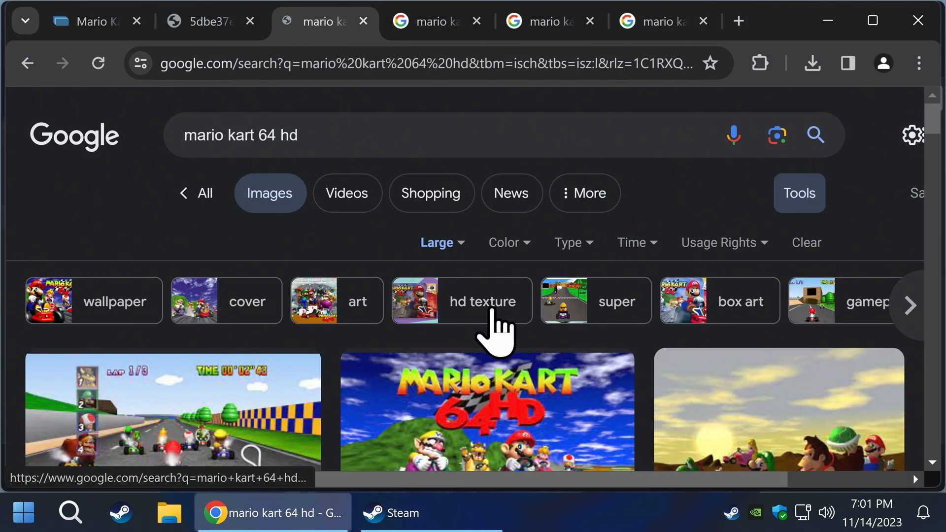
left_click(487, 410)
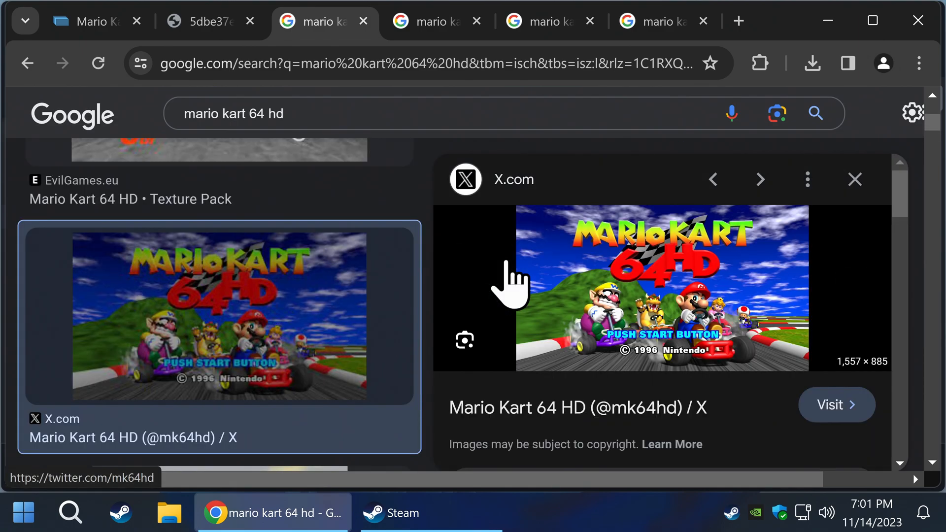
right_click(660, 287)
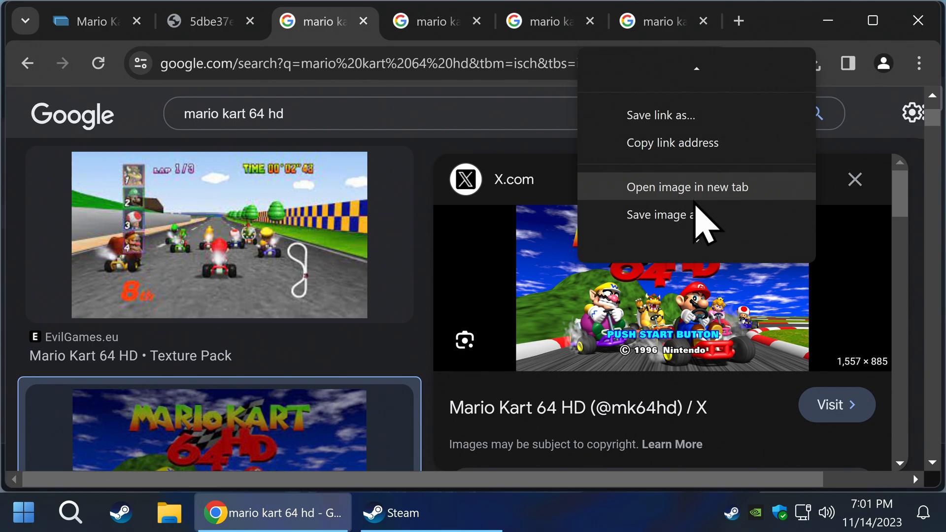
left_click(659, 215)
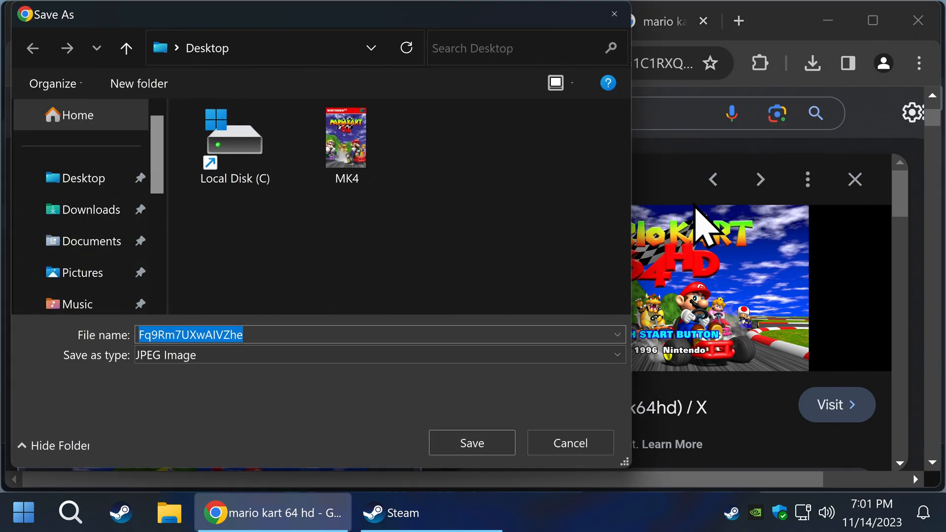
type("MK")
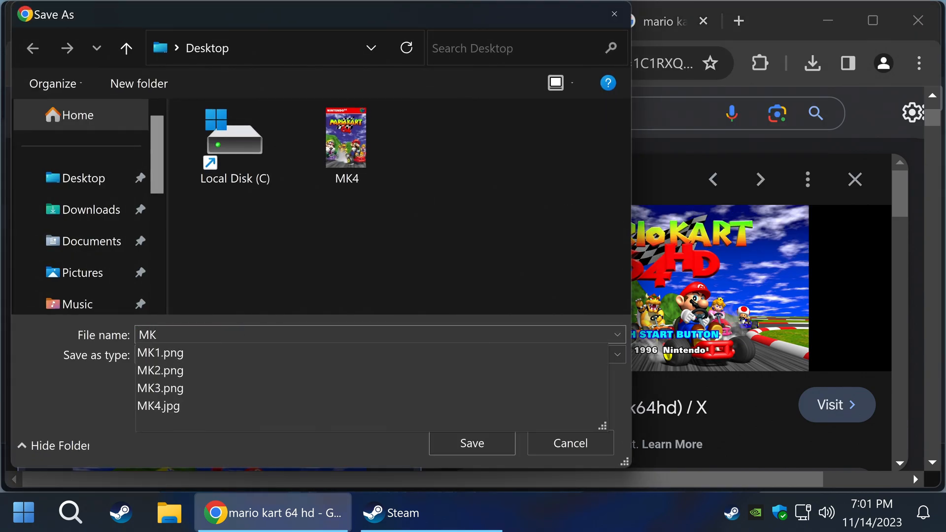
left_click(158, 404)
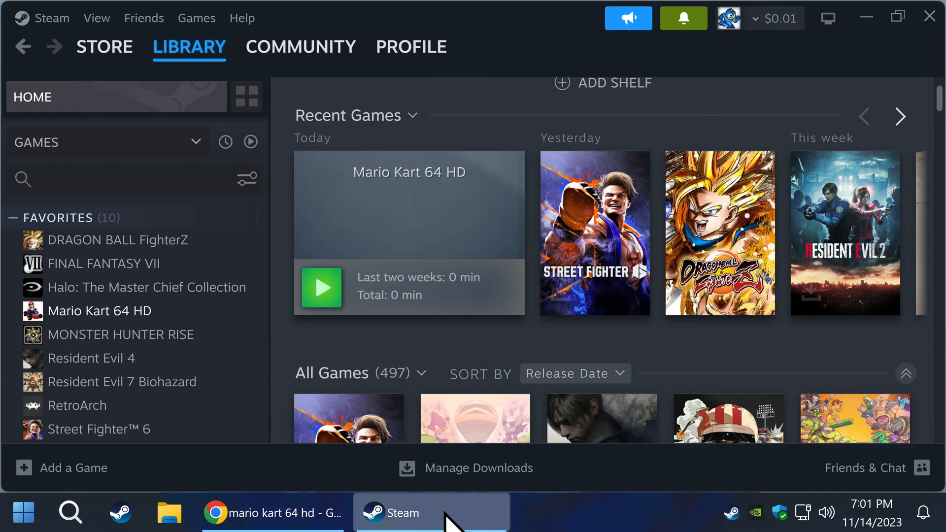
- Set MK4 from the Desktop as Mario Kart 64 HD's custom tile artwork via Manage
right_click(409, 205)
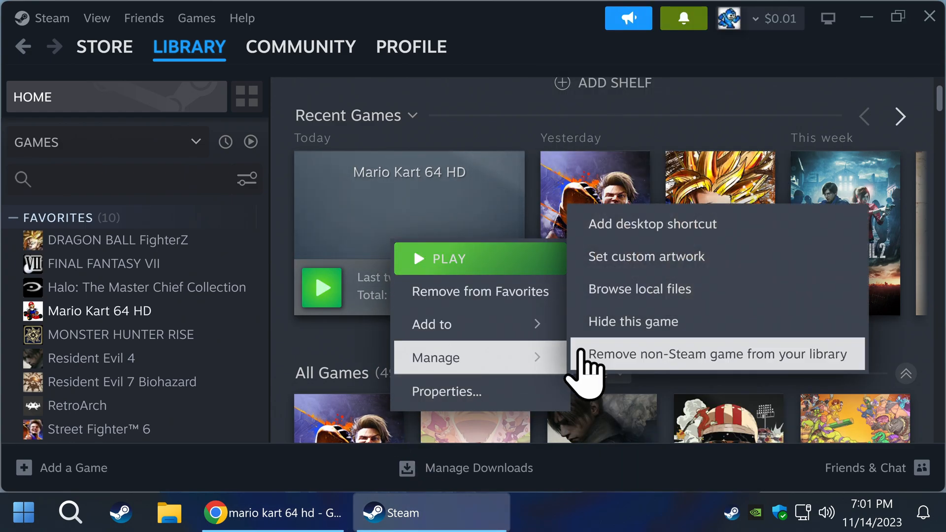
left_click(646, 256)
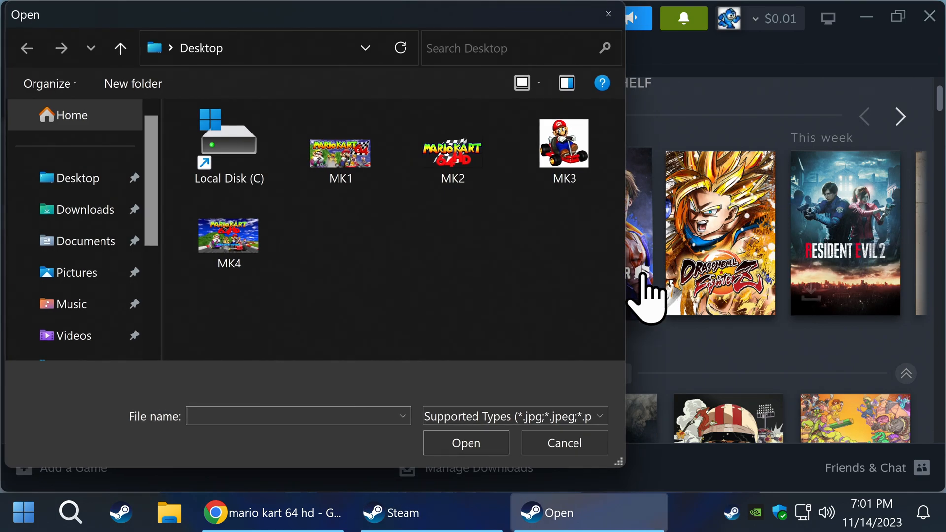
left_click(227, 236)
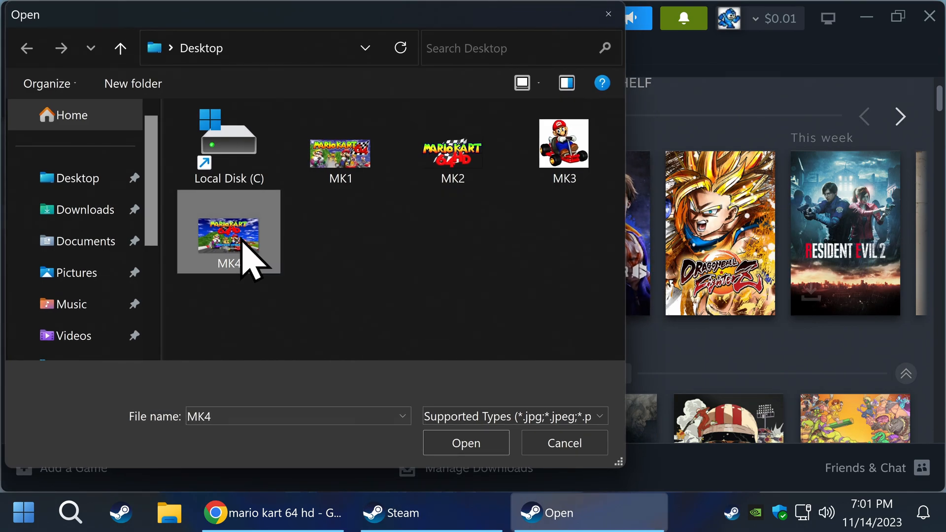
left_click(465, 442)
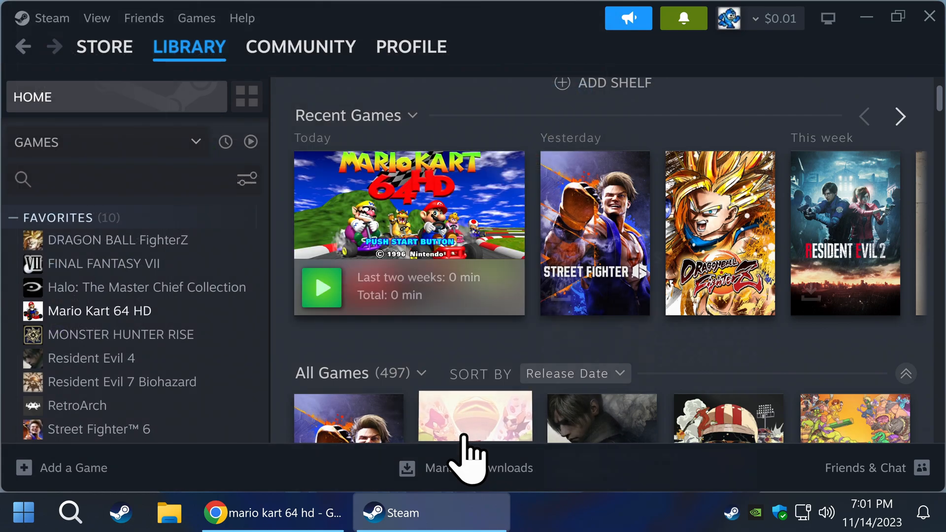
left_click(99, 310)
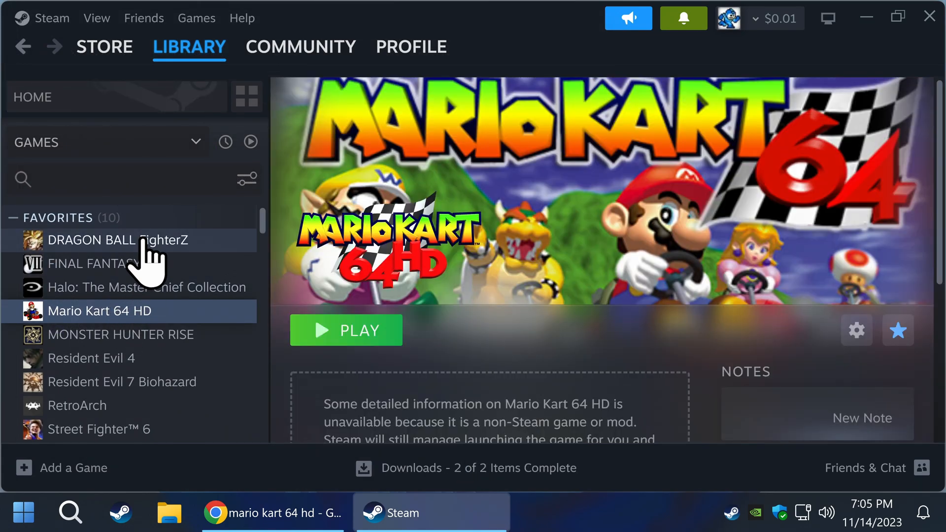
- Launch DRAGON BALL FighterZ from its library page and stop it again, confirming the exit
left_click(118, 240)
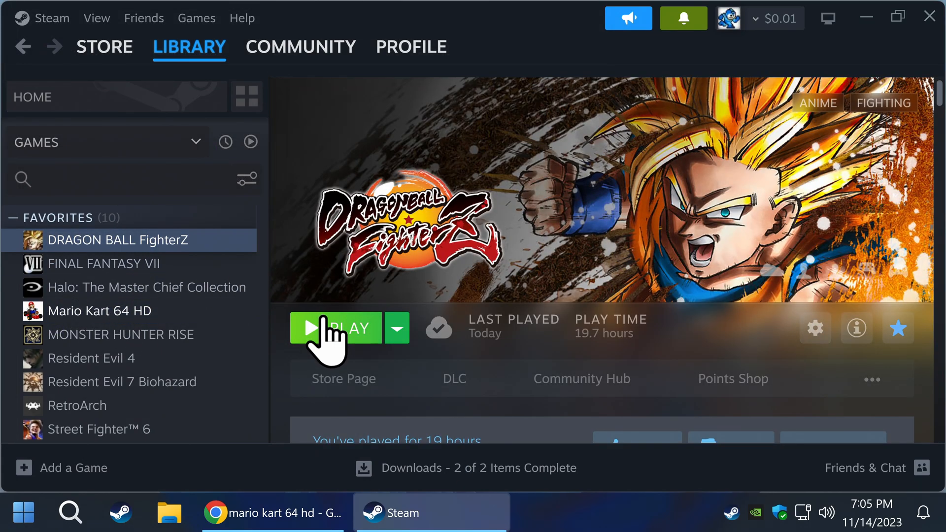
left_click(336, 327)
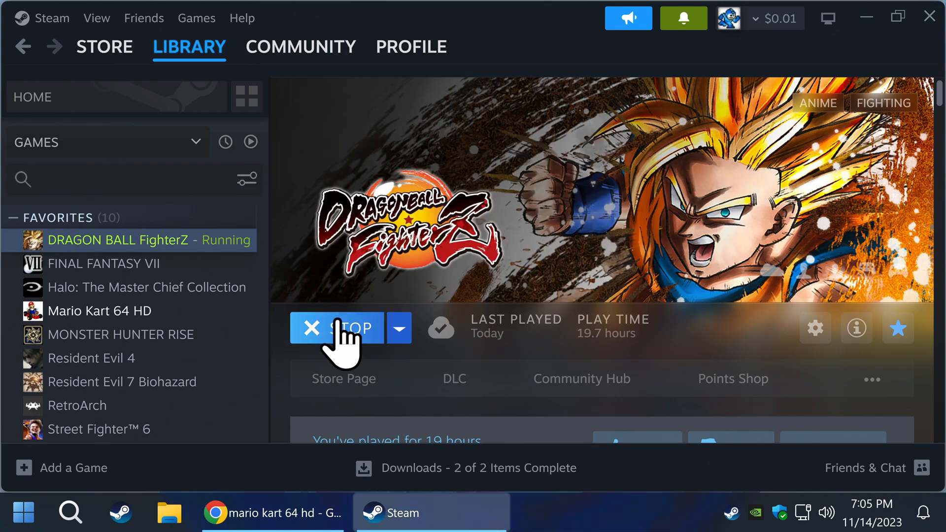
left_click(335, 328)
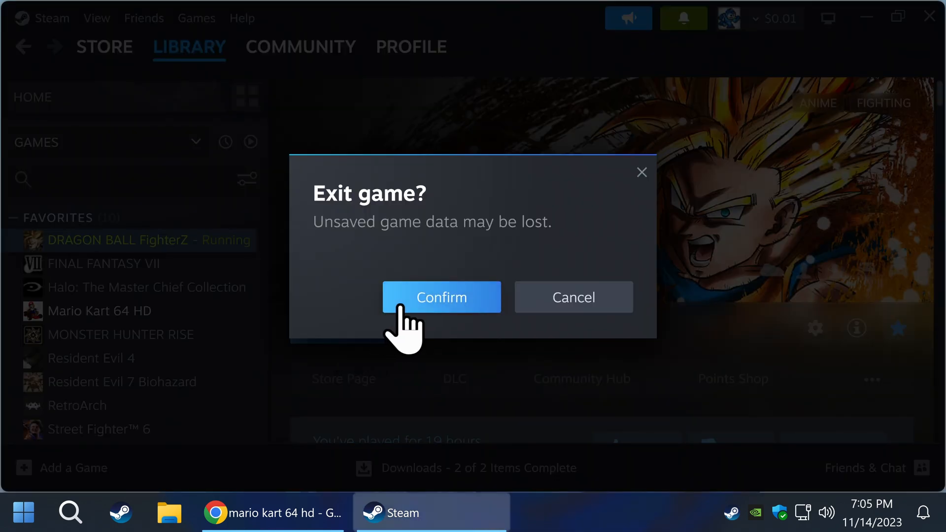
left_click(442, 296)
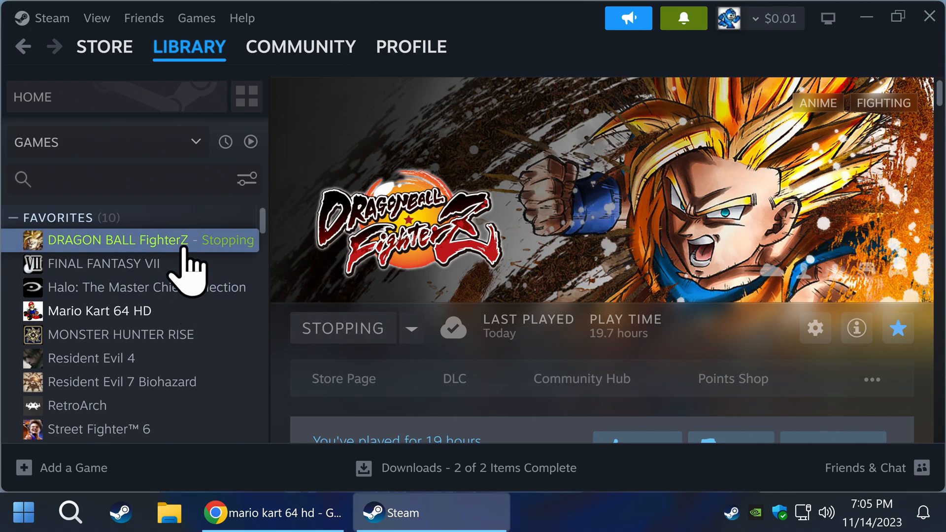
- Return to the library home where recent games are listed
left_click(189, 46)
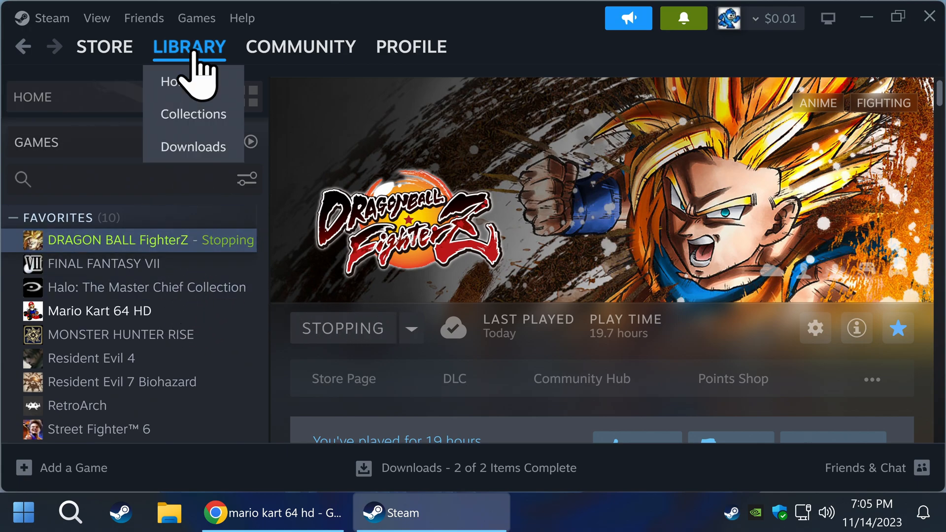
left_click(170, 82)
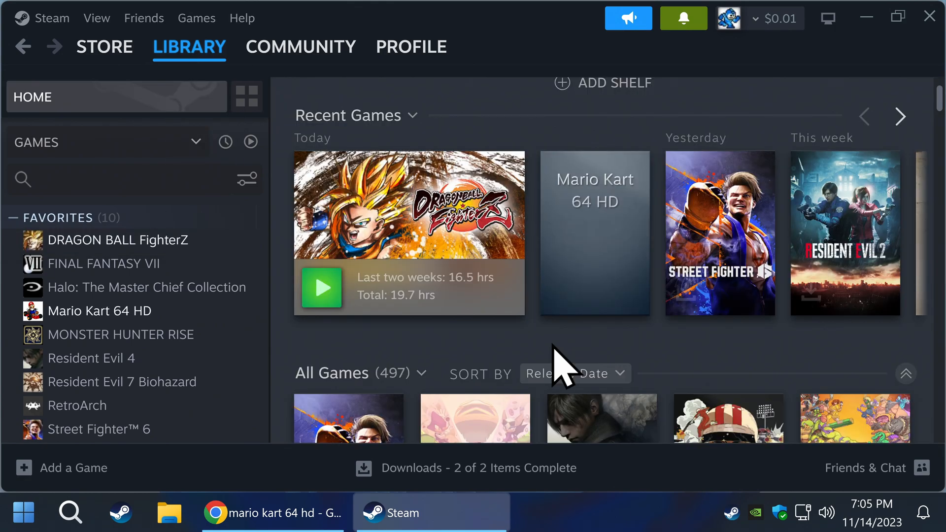
mouse_move(594, 229)
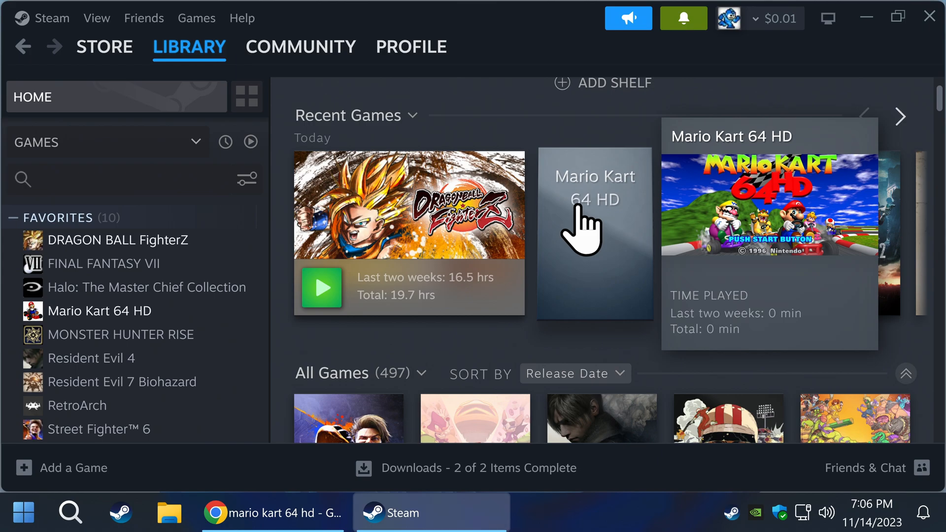
- Bring up the context menu for the Mario Kart 64 HD tile in Recent Games
right_click(594, 232)
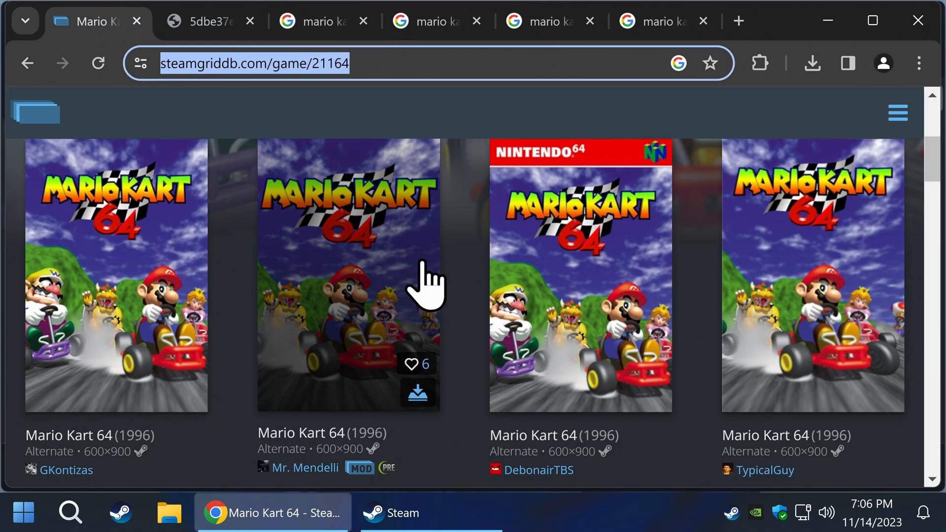
mouse_move(600, 319)
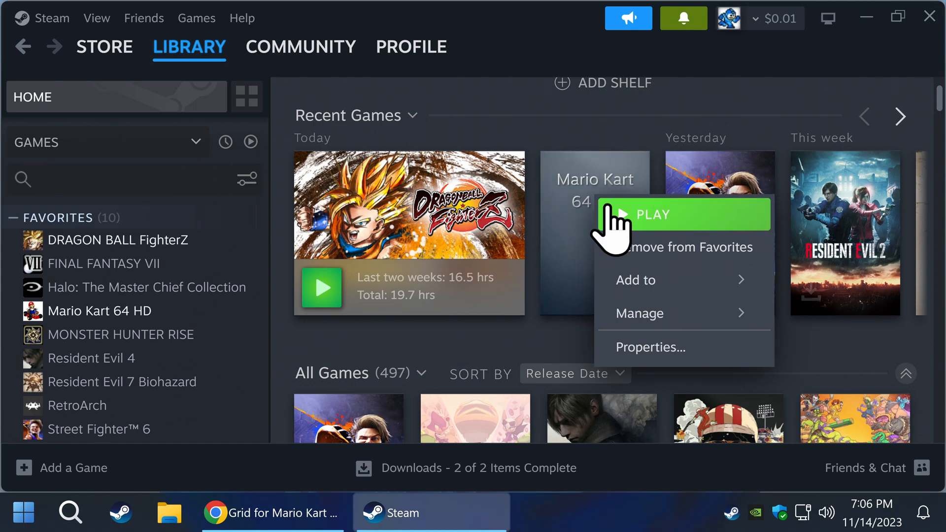
- Set the MK5 Nintendo 64 box-art image as Mario Kart 64 HD's custom artwork via Manage
left_click(635, 279)
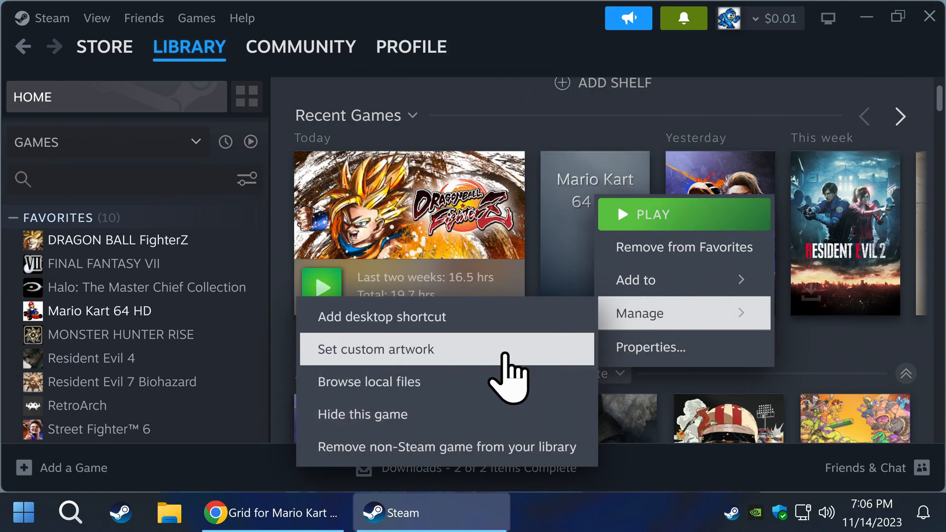
left_click(375, 349)
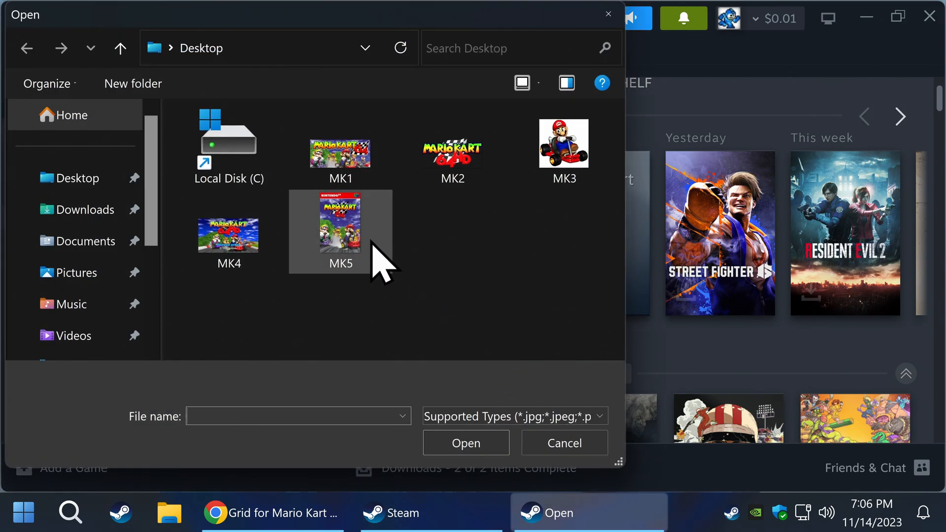
left_click(340, 224)
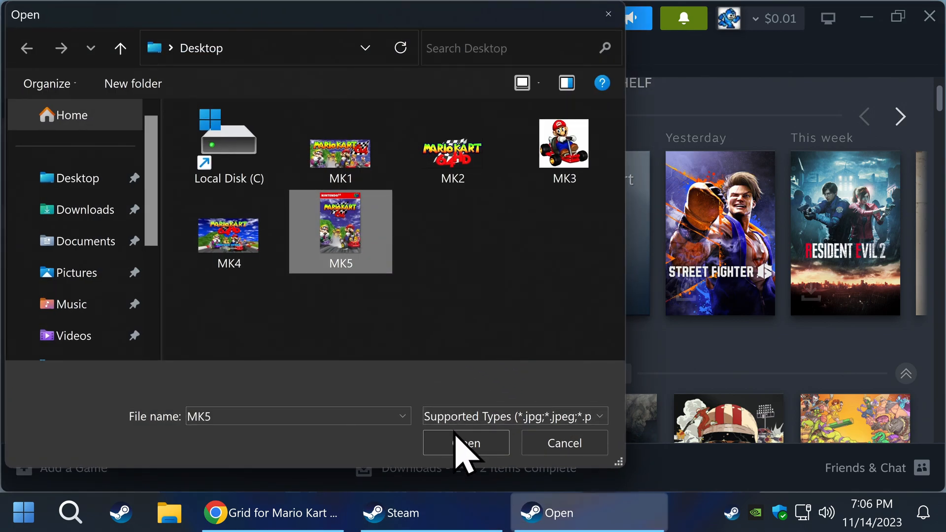
left_click(466, 442)
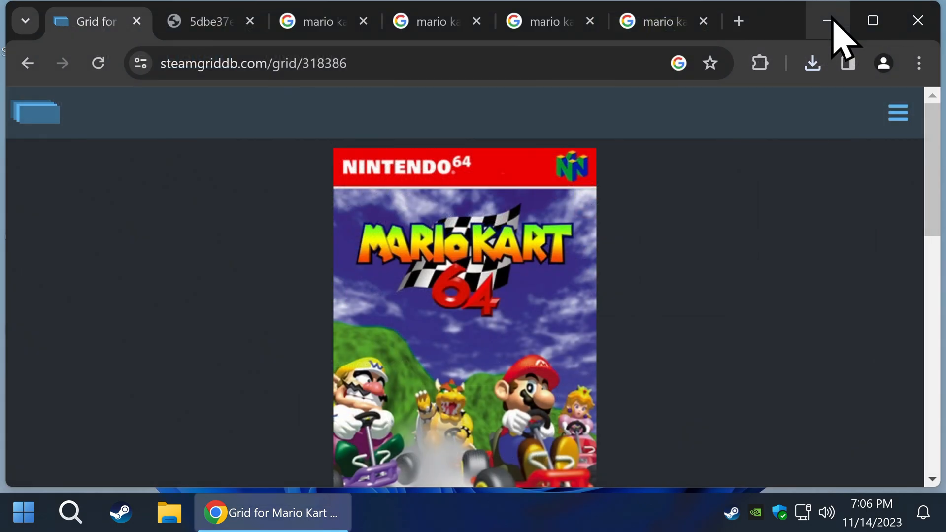
- Launch Mario Kart 64 HD from Big Picture's recent games, dismissing the controller notice, and show the main menu
left_click(827, 20)
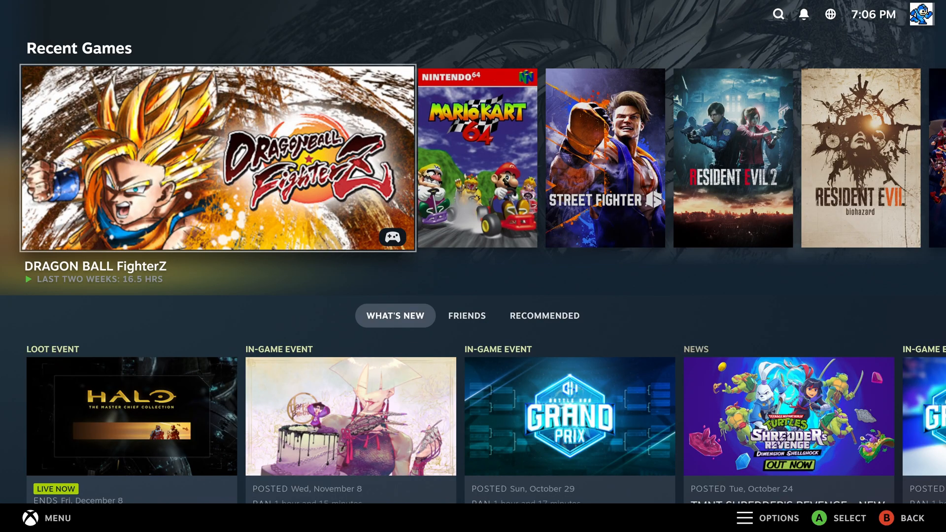
mouse_move(477, 156)
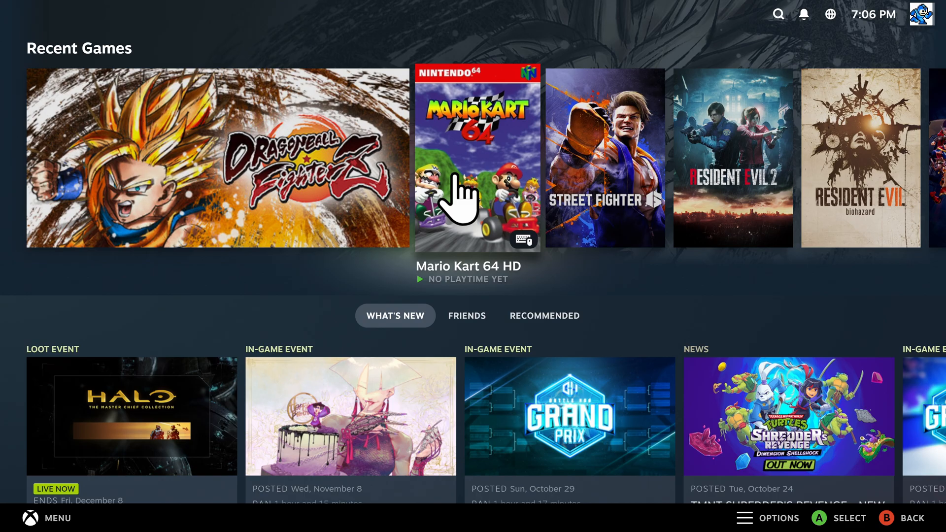
left_click(477, 158)
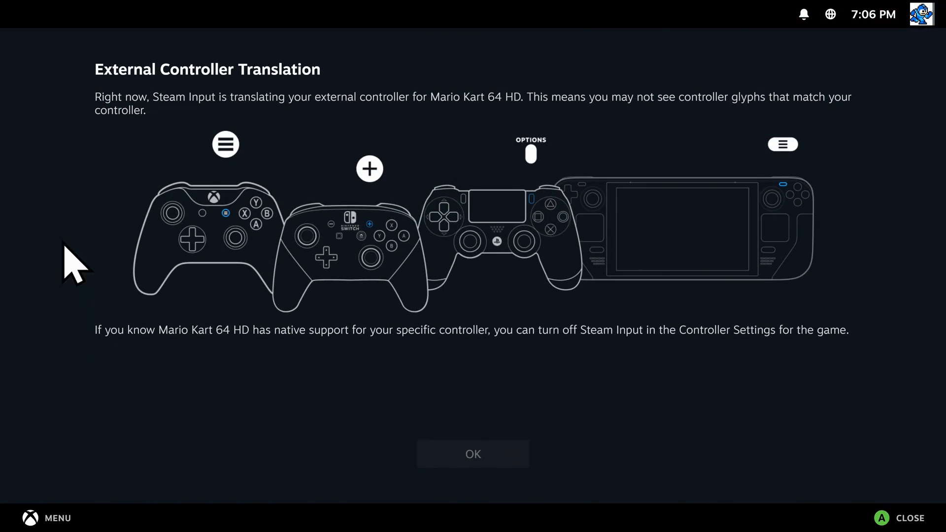
left_click(472, 453)
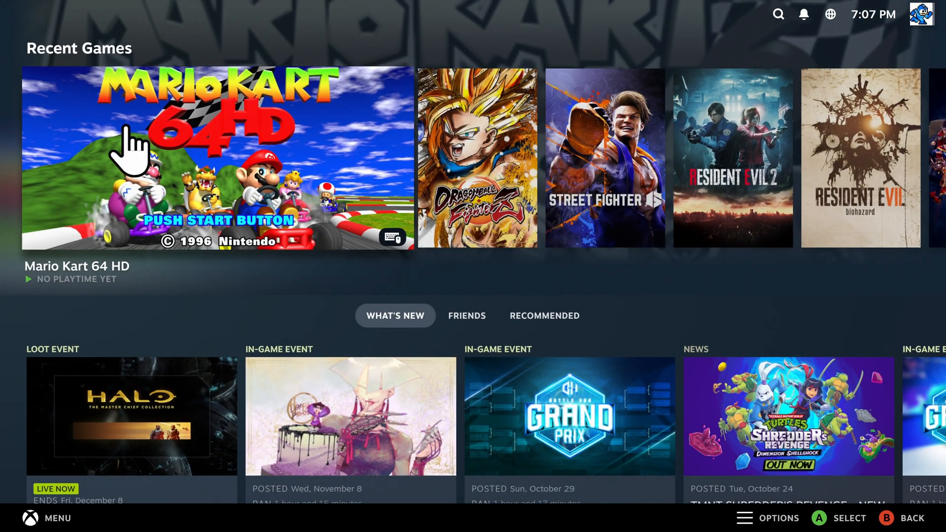
mouse_move(275, 178)
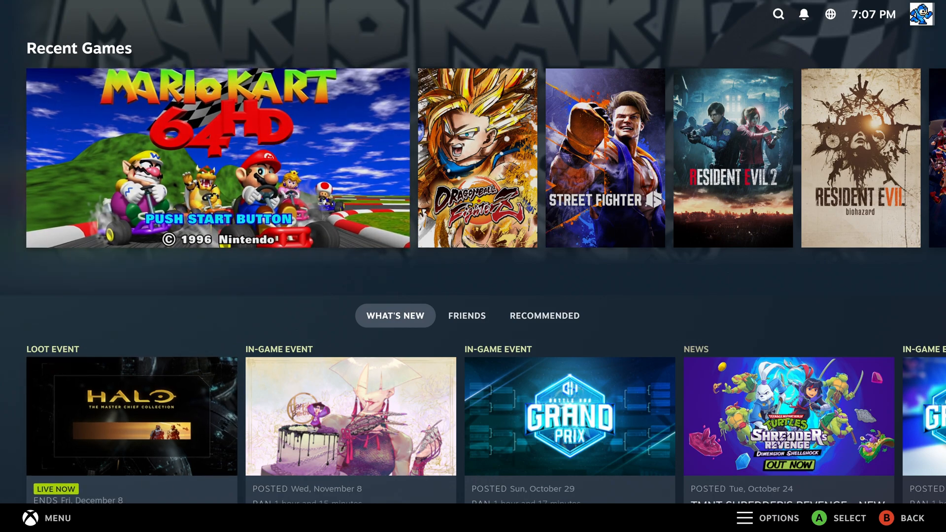
left_click(47, 517)
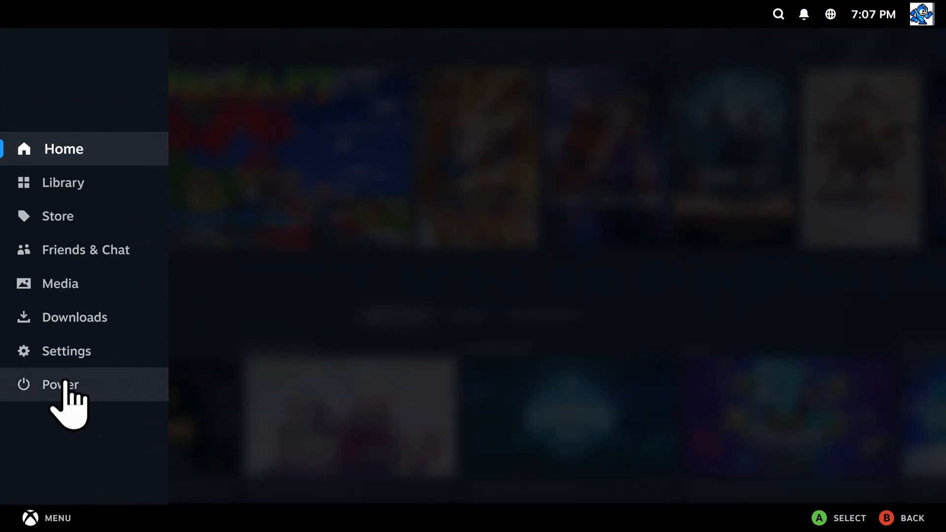
- Exit Big Picture mode from the Power options back to the Windows desktop
left_click(59, 384)
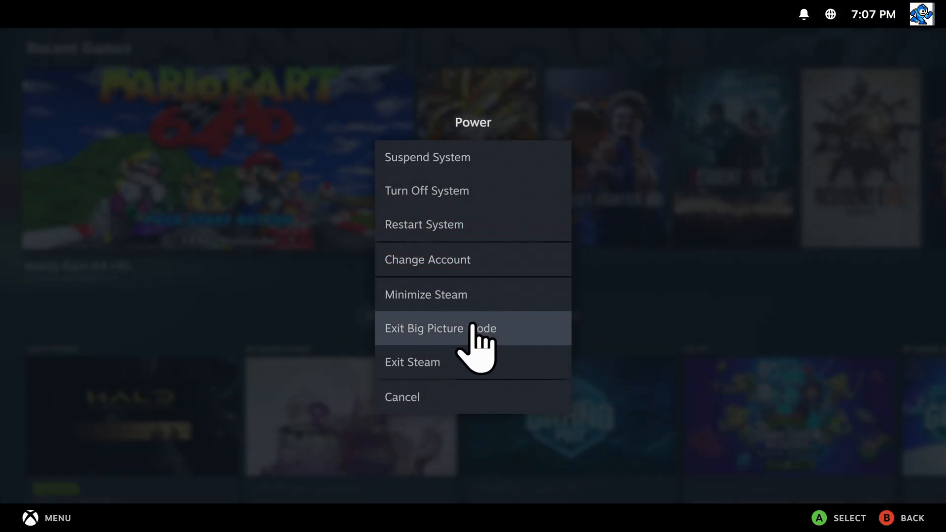
left_click(439, 328)
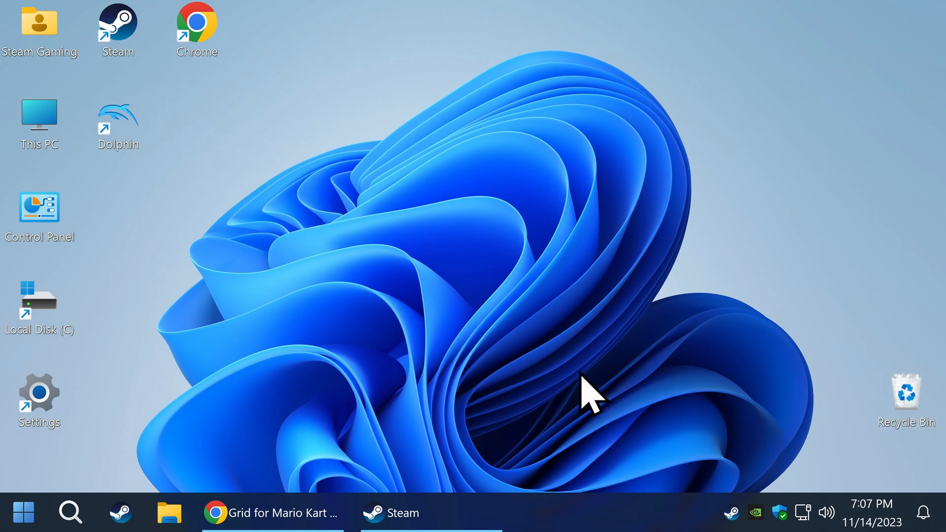
- Empty the Recycle Bin to permanently delete the five leftover MK artwork images
double_click(904, 390)
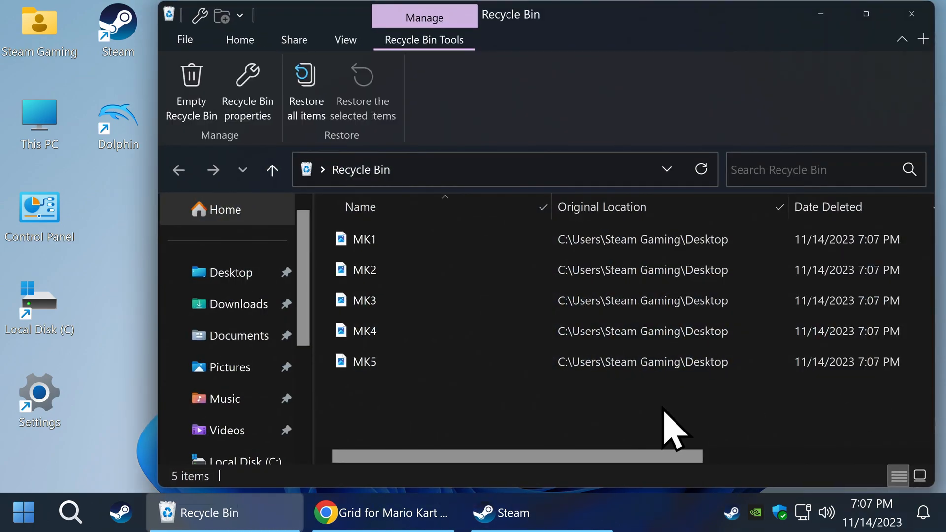
right_click(669, 422)
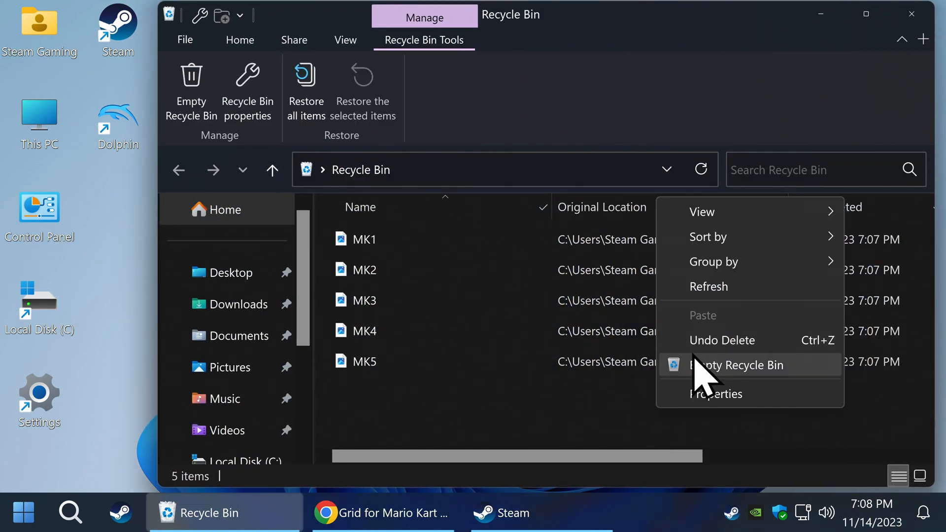
left_click(737, 365)
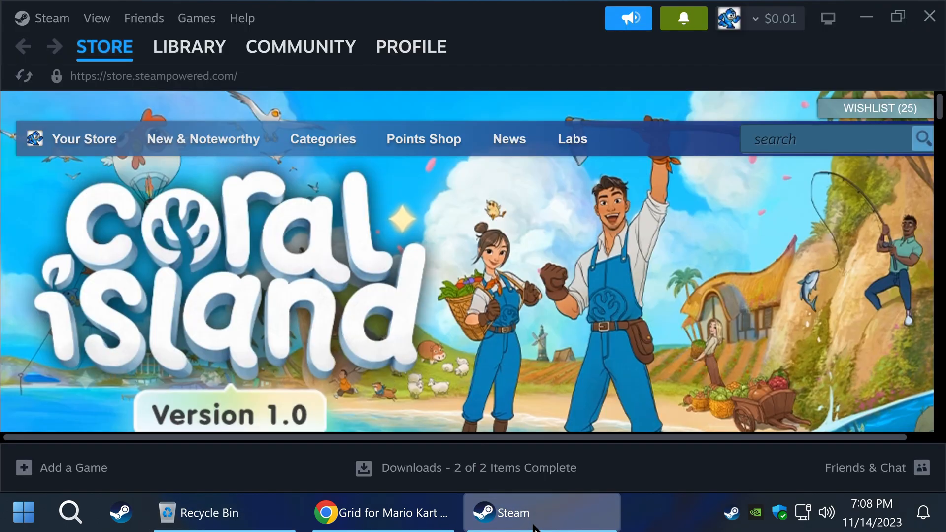
- Exit and relaunch the Steam client, then return to the library home showing the All Games shelf
left_click(189, 47)
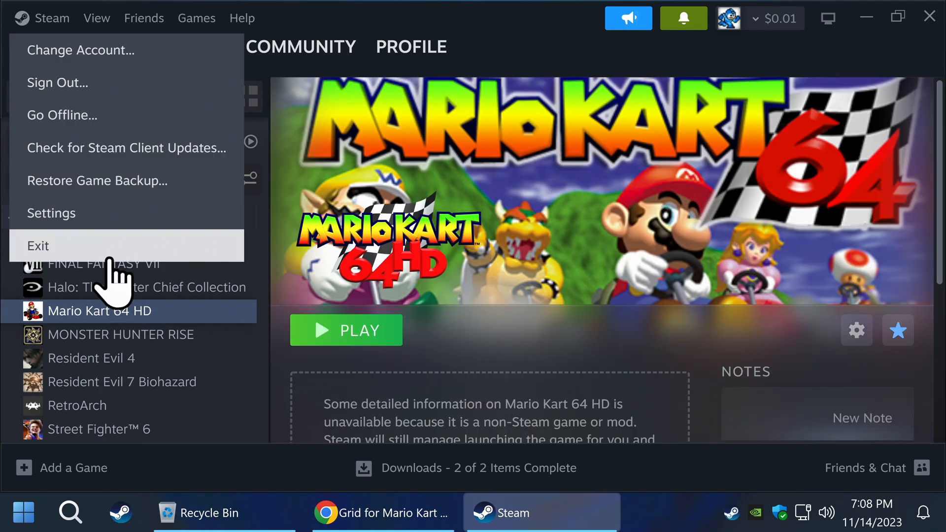
left_click(38, 246)
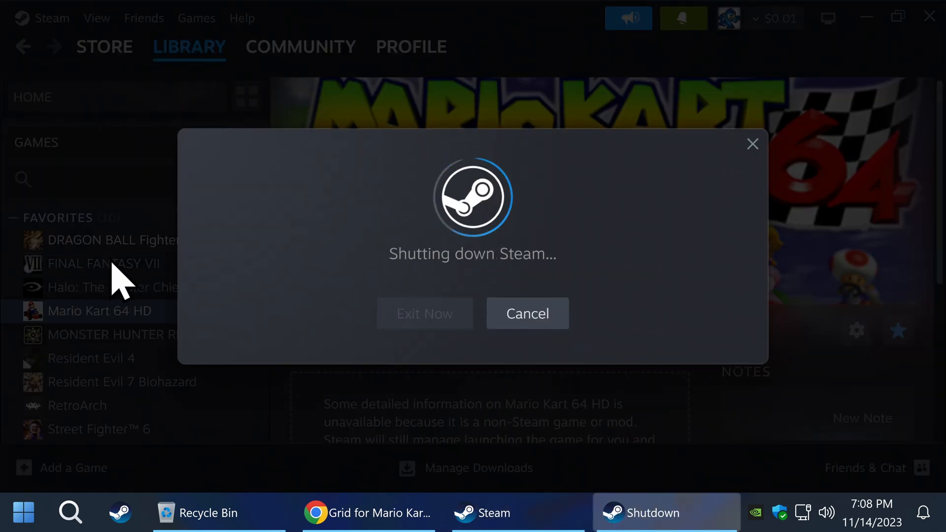
left_click(526, 313)
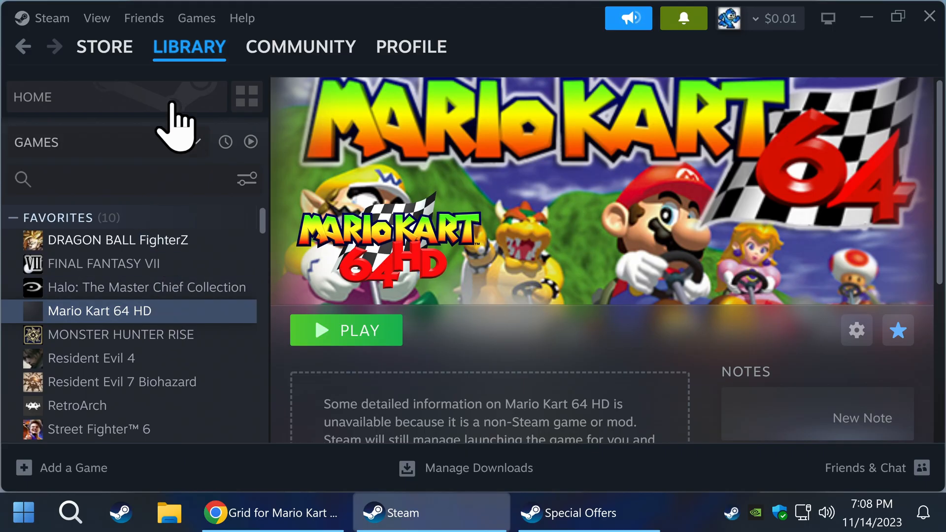
left_click(32, 97)
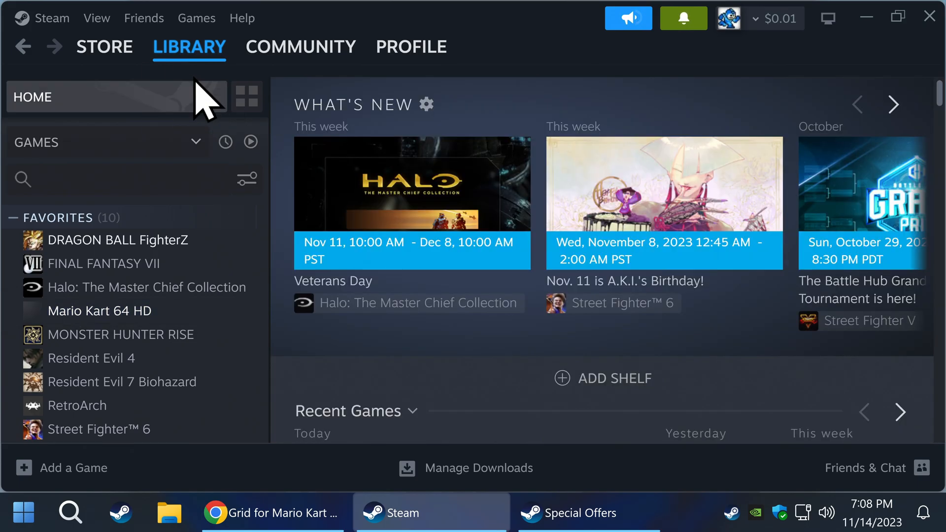
scroll("down", 3)
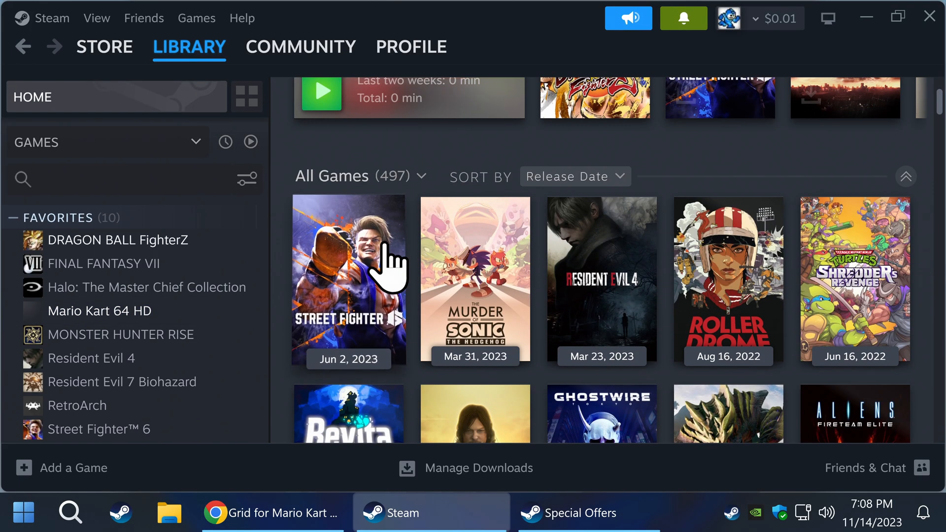